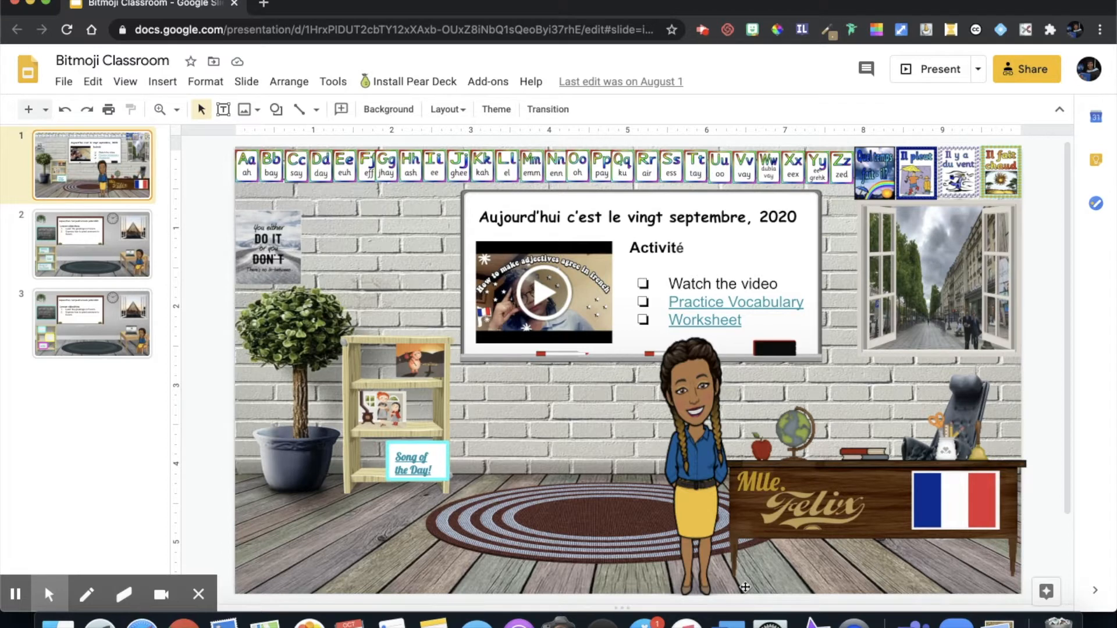
pyautogui.moveTo(859, 609)
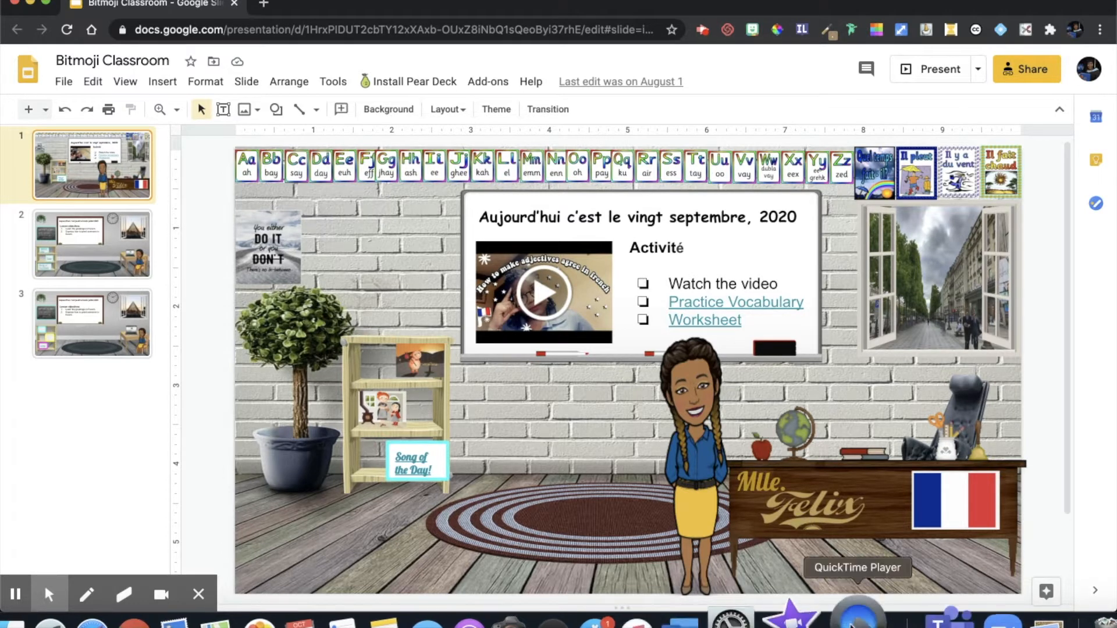
pyautogui.moveTo(444, 393)
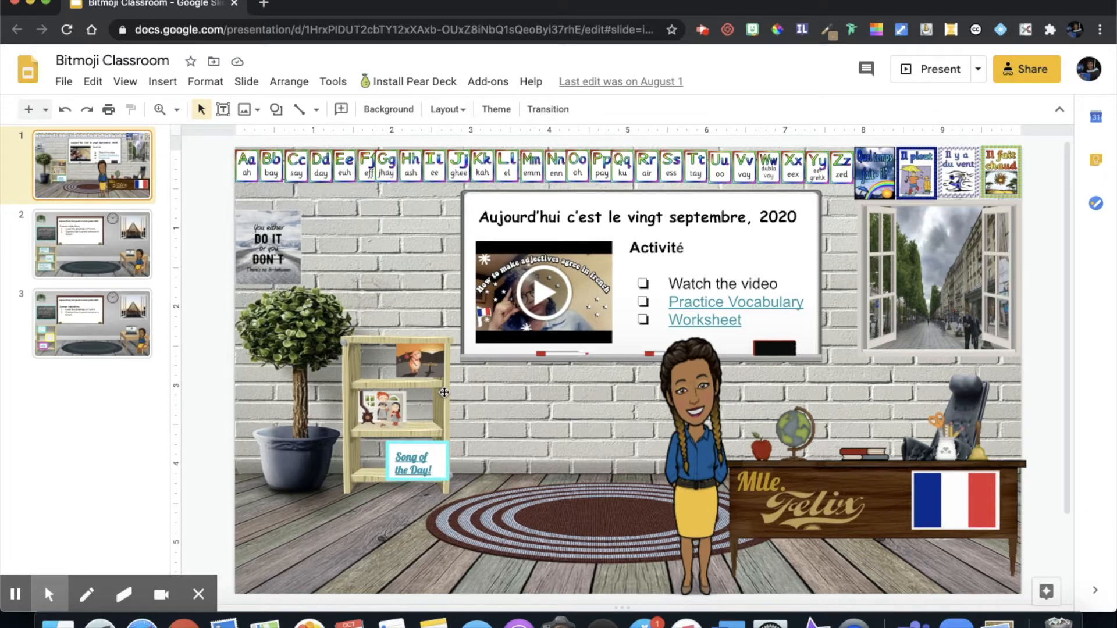
pyautogui.moveTo(228, 299)
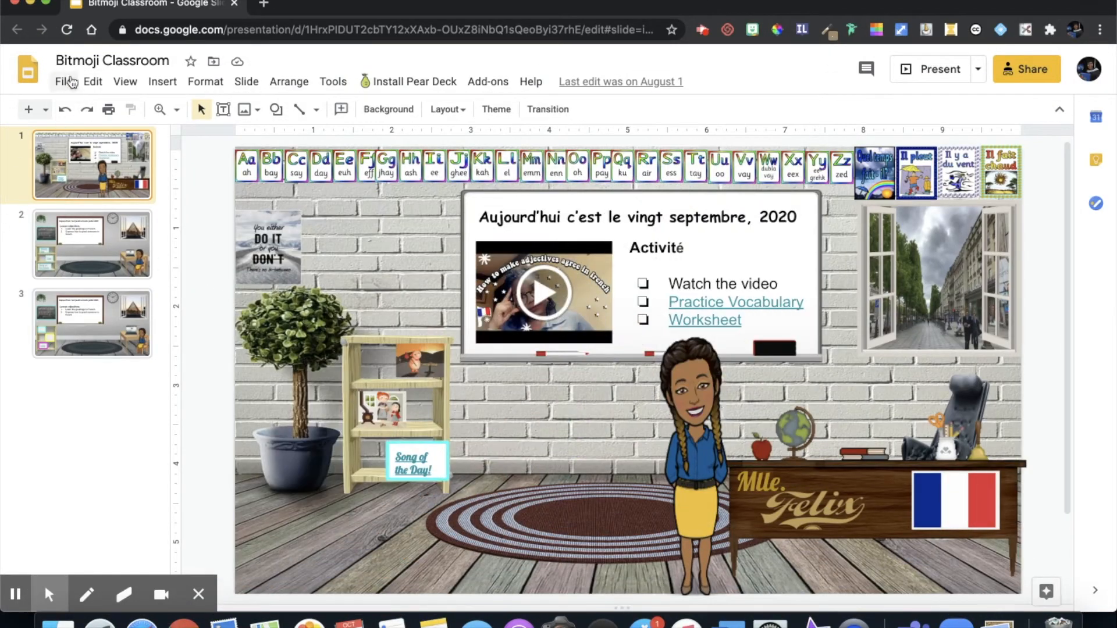
# Open Publish to the web from the Bitmoji Classroom deck's File menu.
pyautogui.click(63, 81)
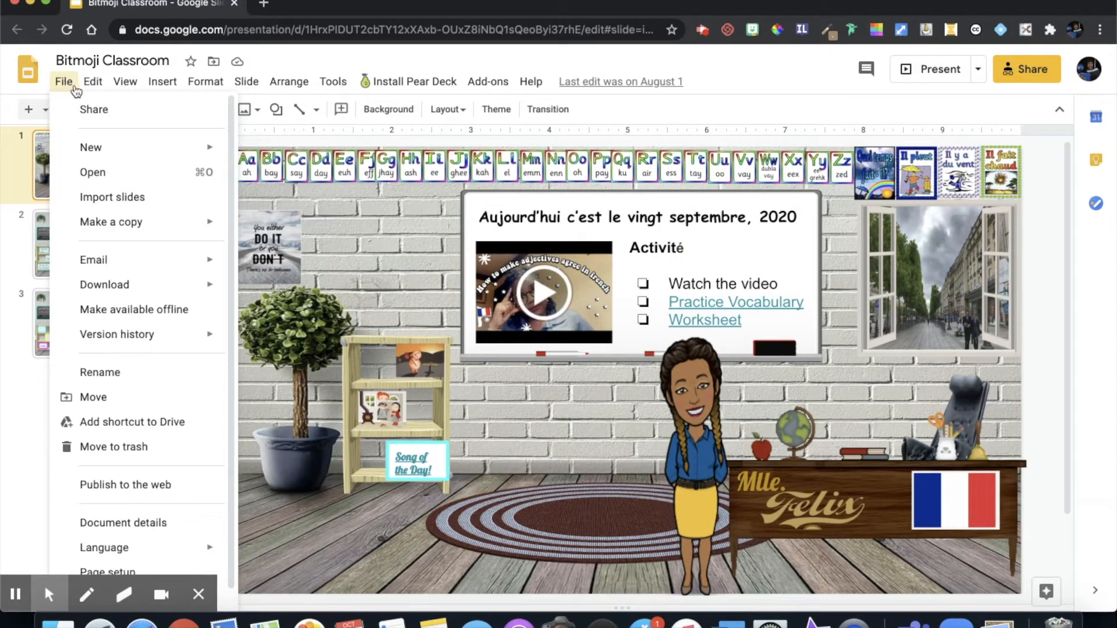
pyautogui.moveTo(125, 485)
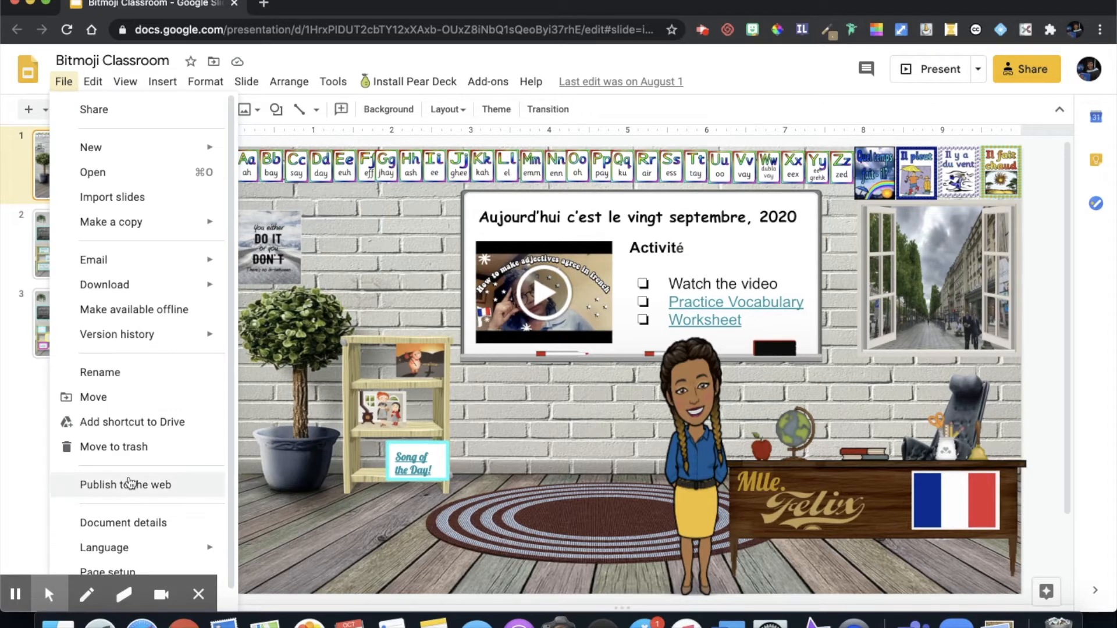
pyautogui.moveTo(132, 490)
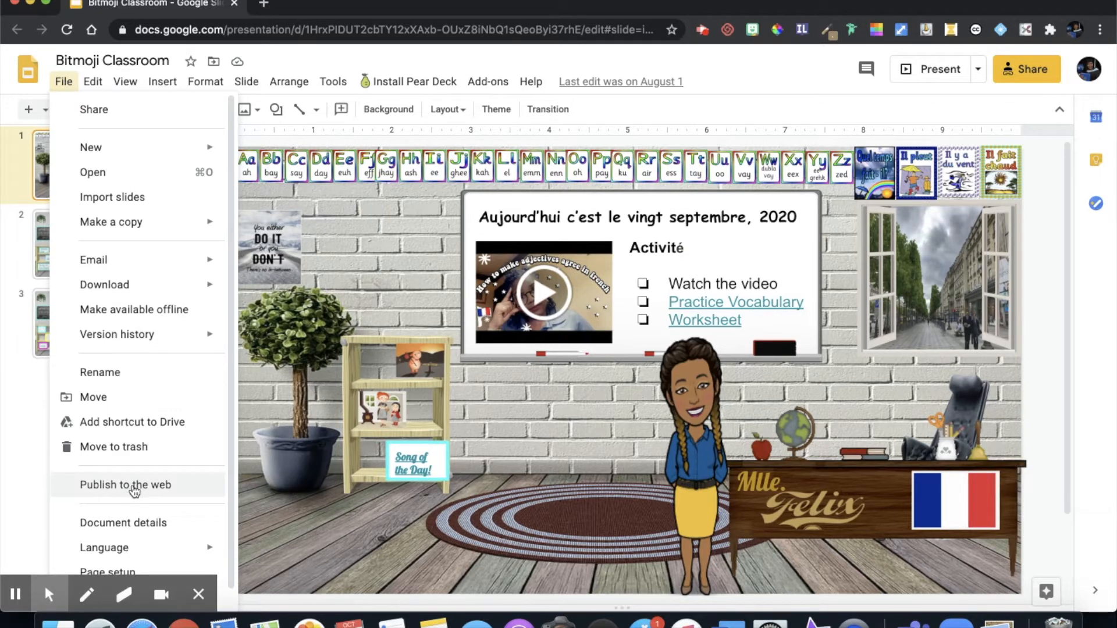
pyautogui.click(124, 485)
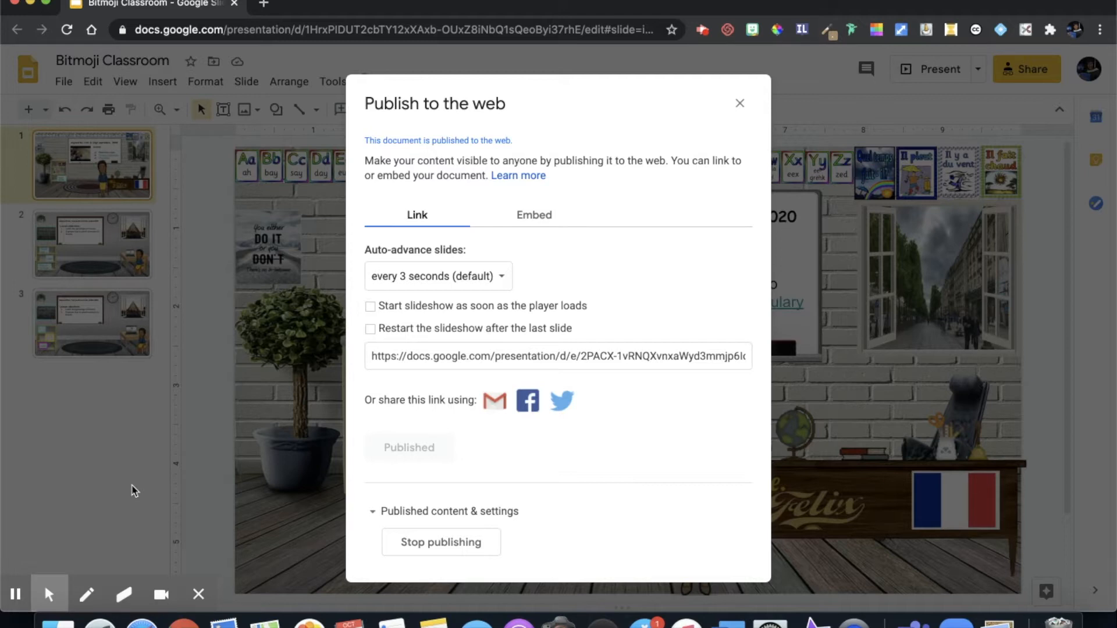
pyautogui.moveTo(264, 423)
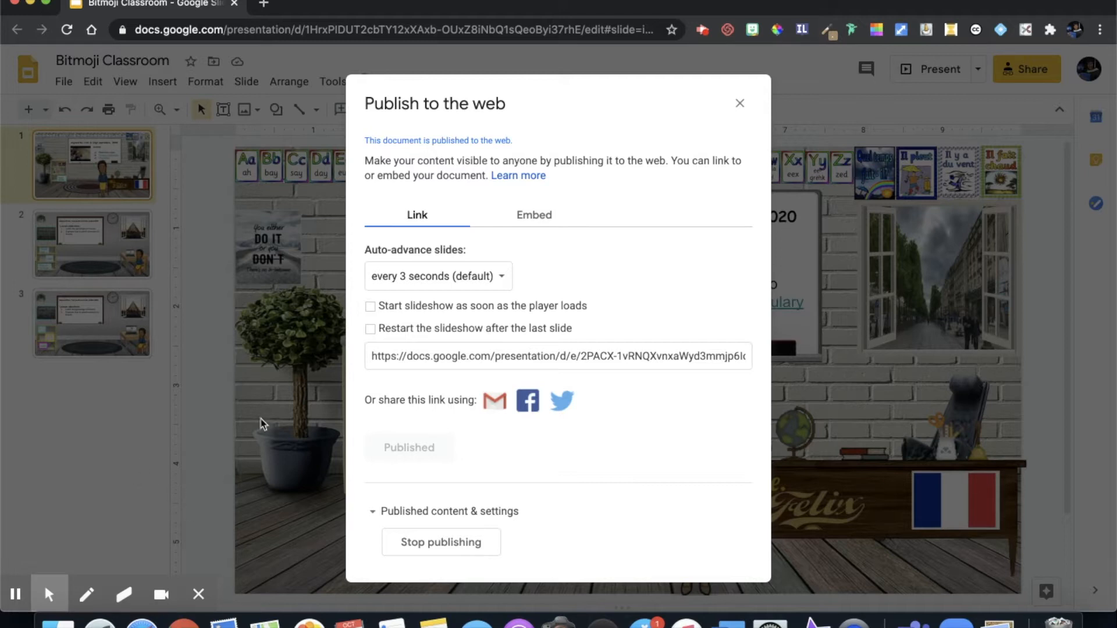
pyautogui.moveTo(429, 308)
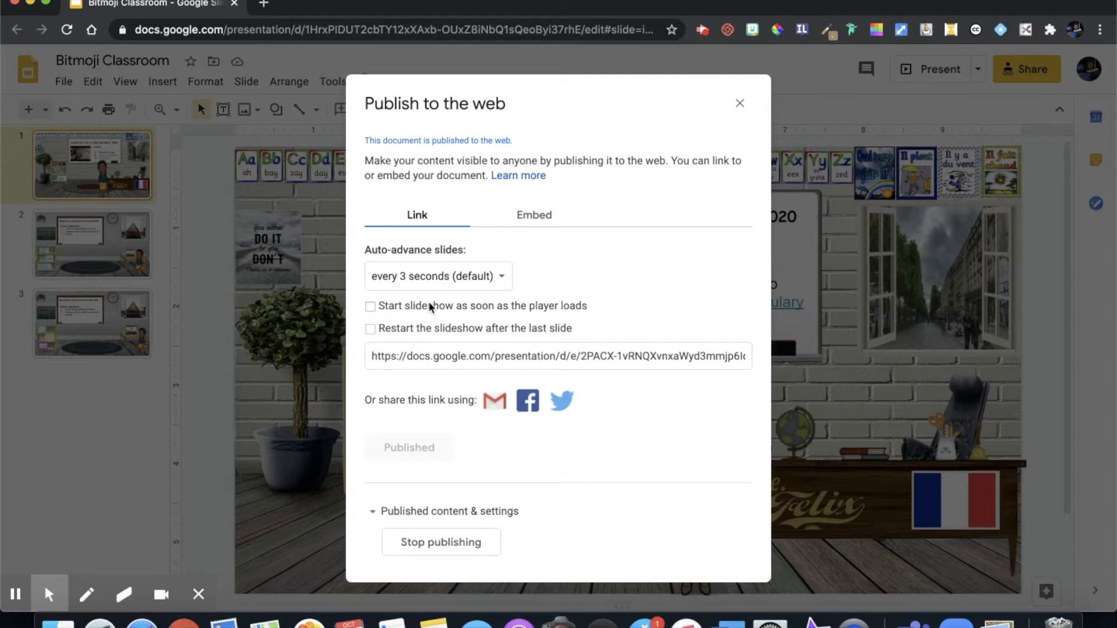
pyautogui.moveTo(516, 331)
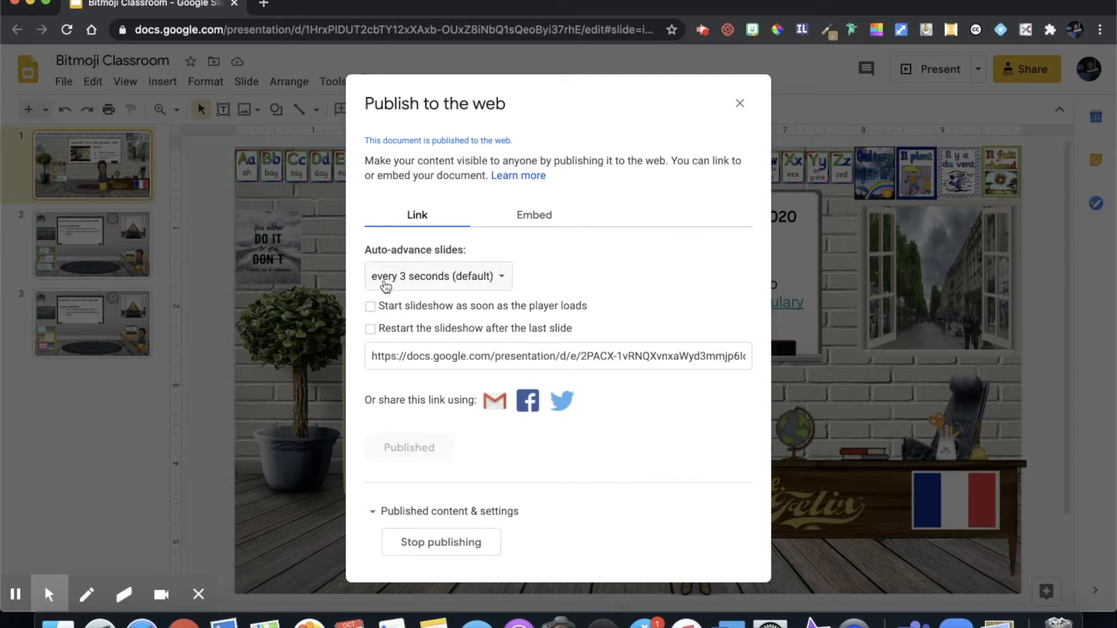
# Set auto-advance to every 10 seconds, start the slideshow on load, and select the link.
pyautogui.click(436, 276)
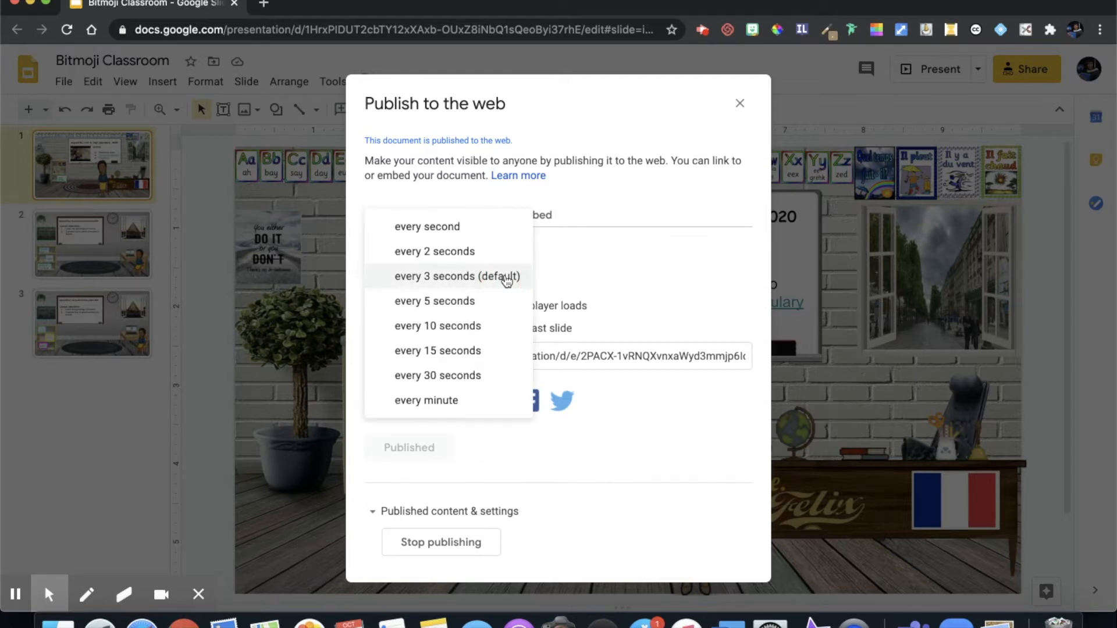
pyautogui.moveTo(434, 300)
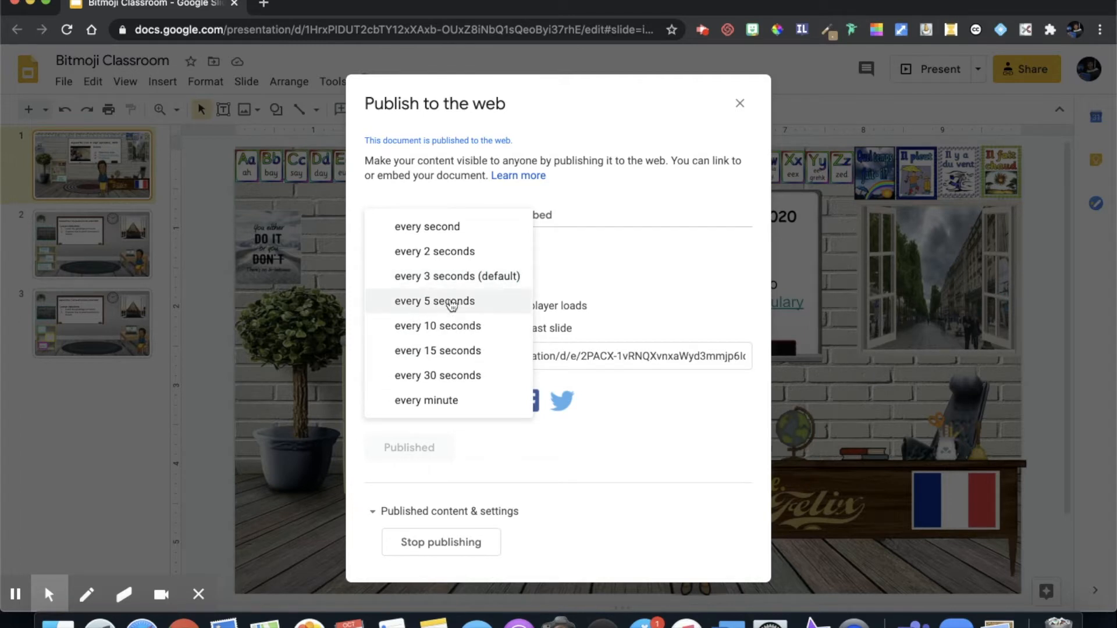
pyautogui.click(438, 326)
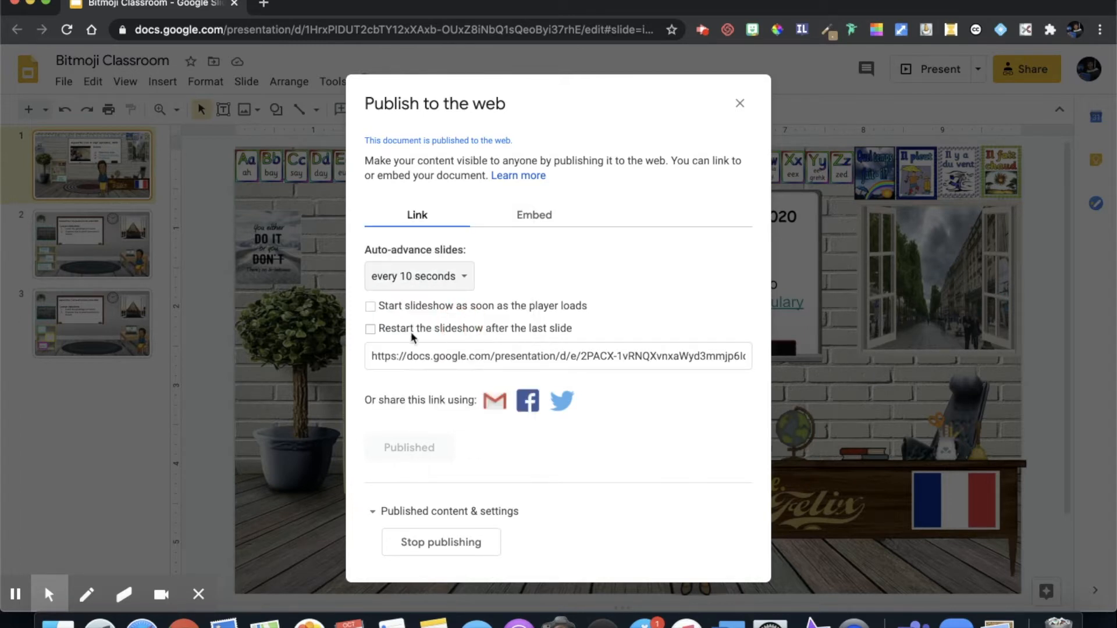
pyautogui.click(371, 305)
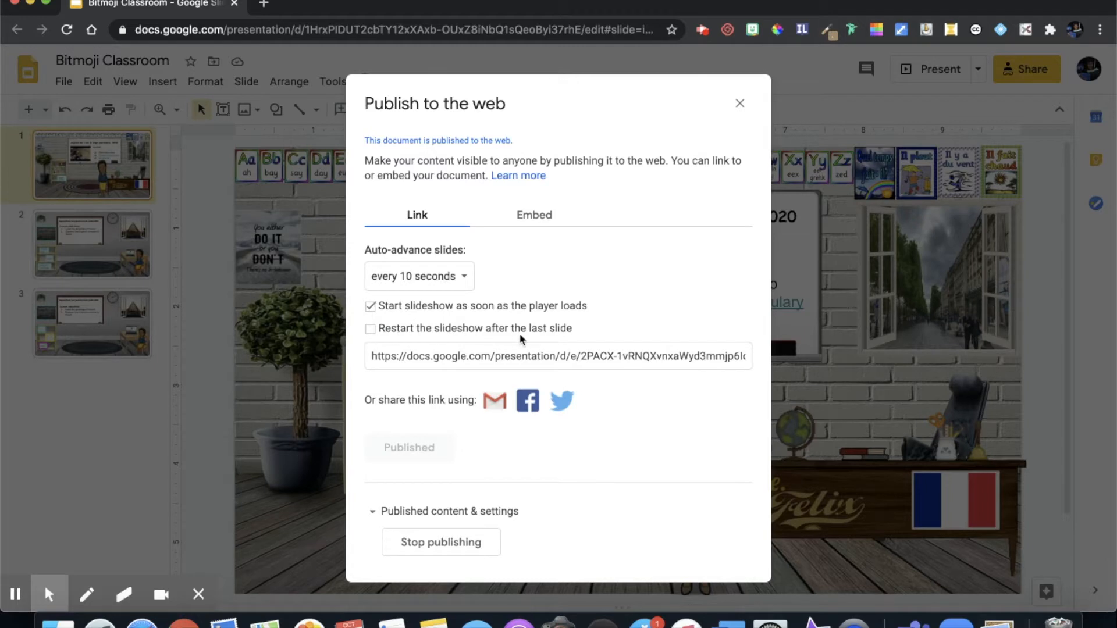
pyautogui.click(558, 356)
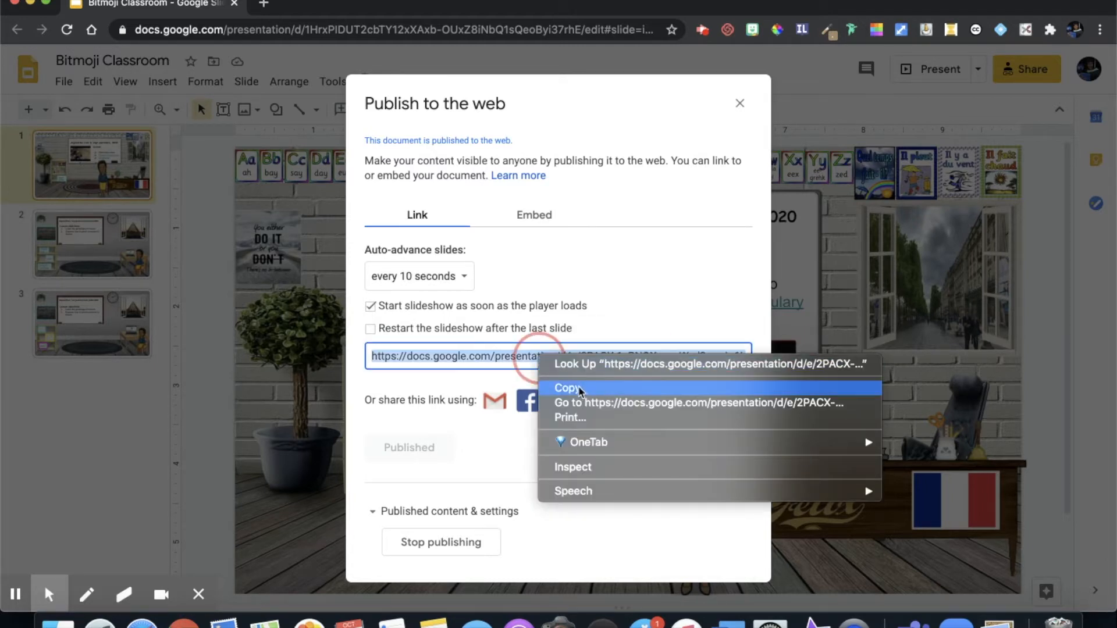
# Copy the published slides link, close the publish dialog, and return to Teams.
pyautogui.click(567, 388)
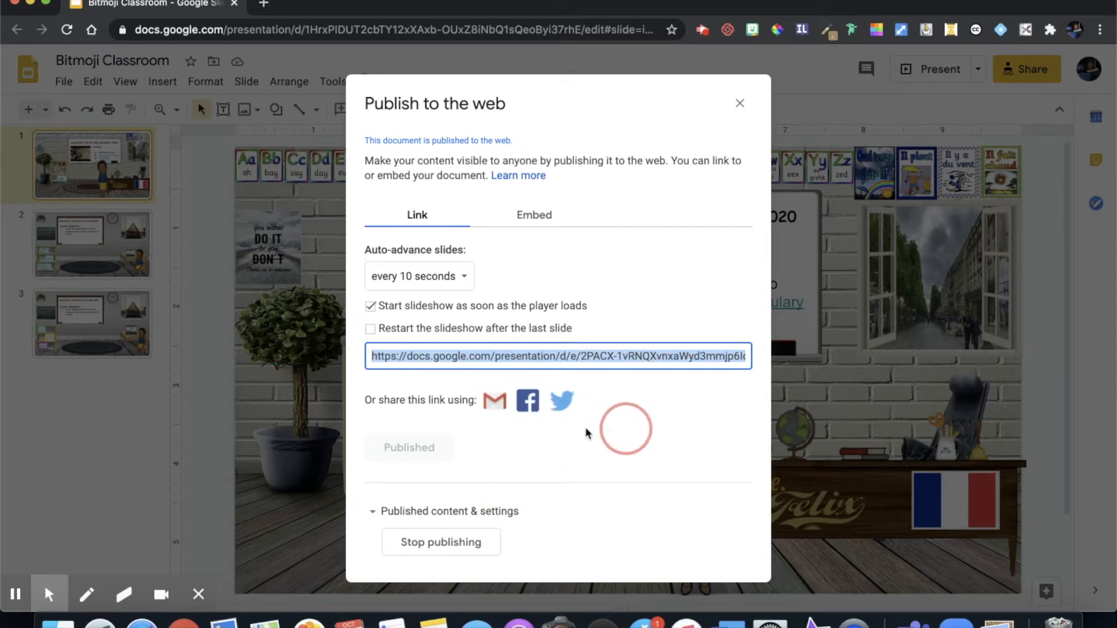
pyautogui.moveTo(741, 104)
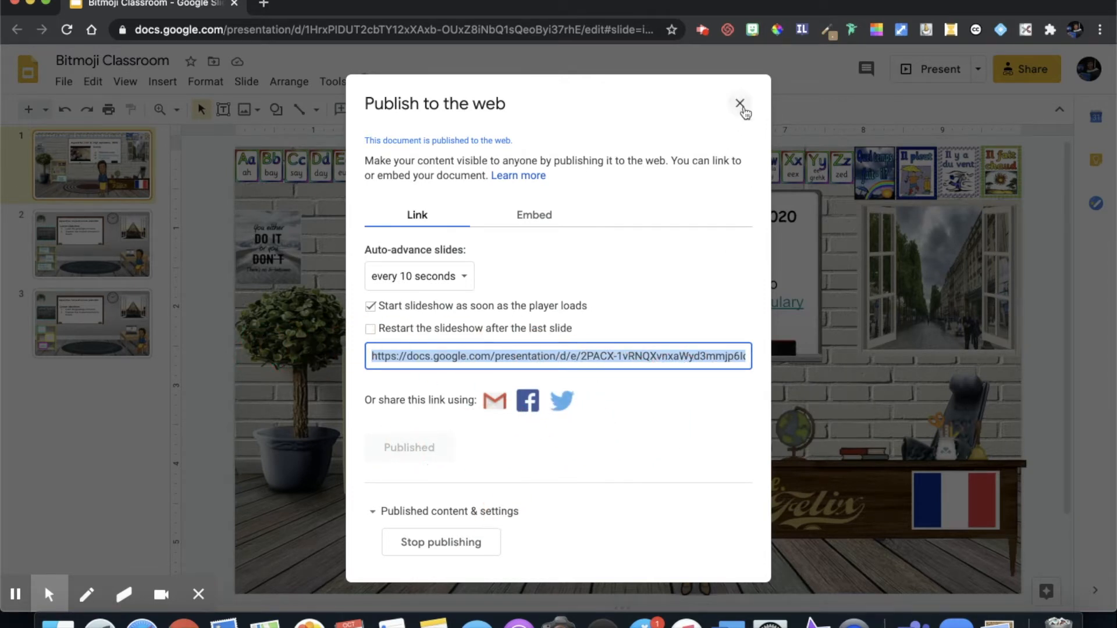
pyautogui.click(740, 104)
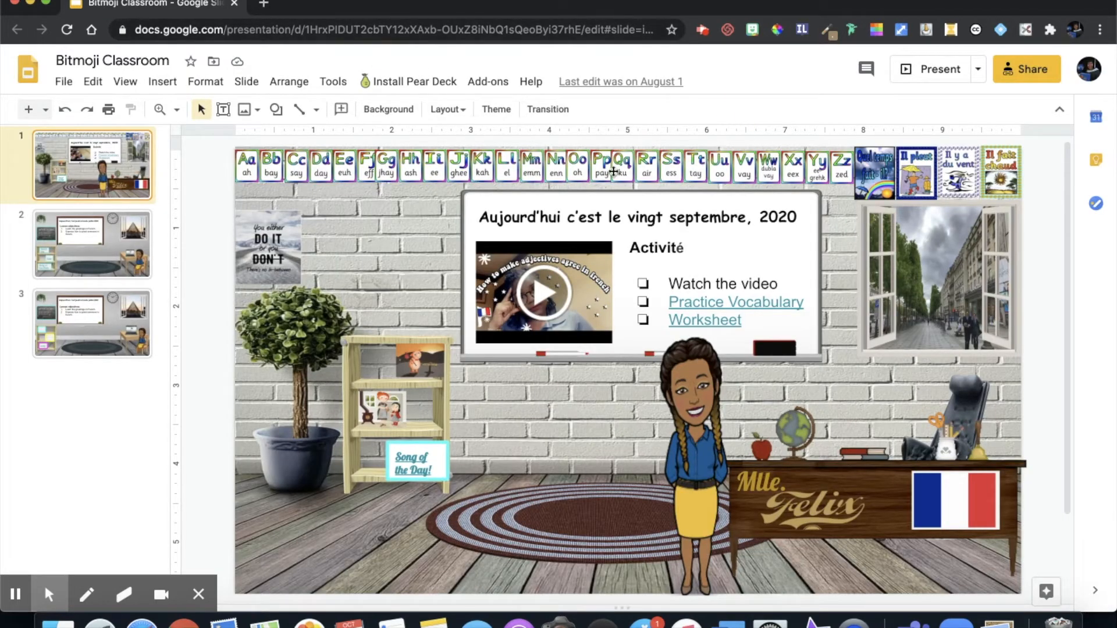
pyautogui.click(920, 622)
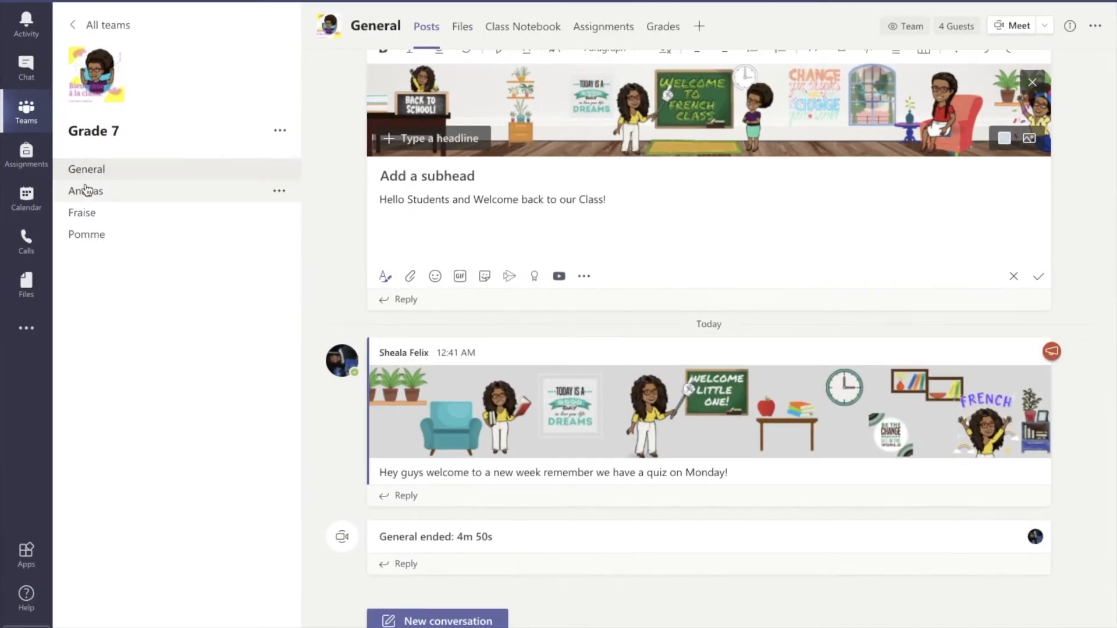
pyautogui.moveTo(699, 26)
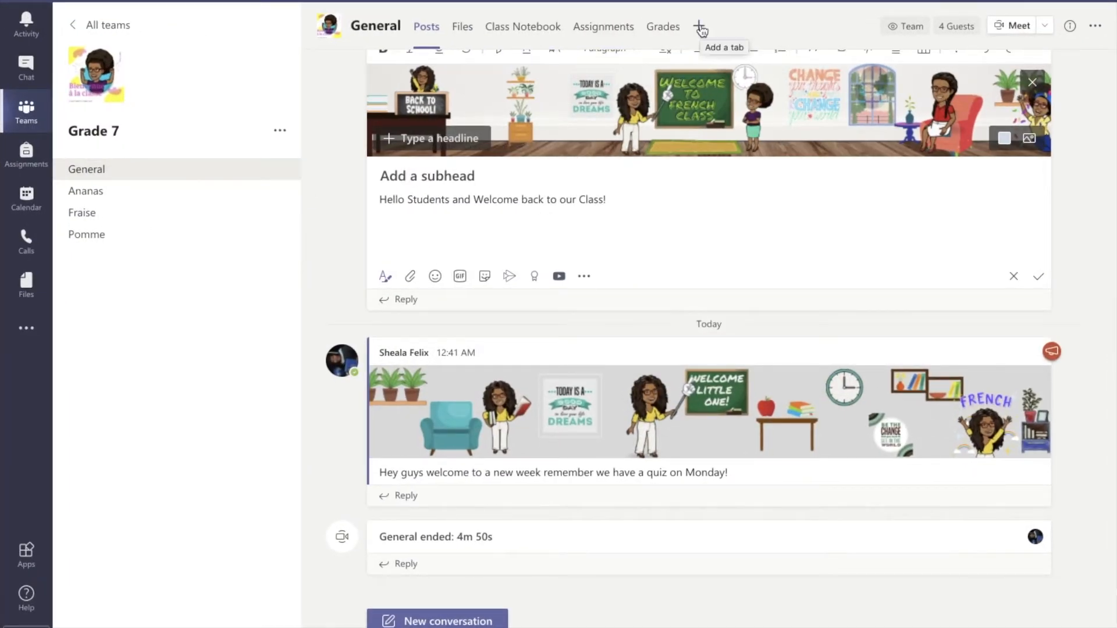
pyautogui.moveTo(698, 26)
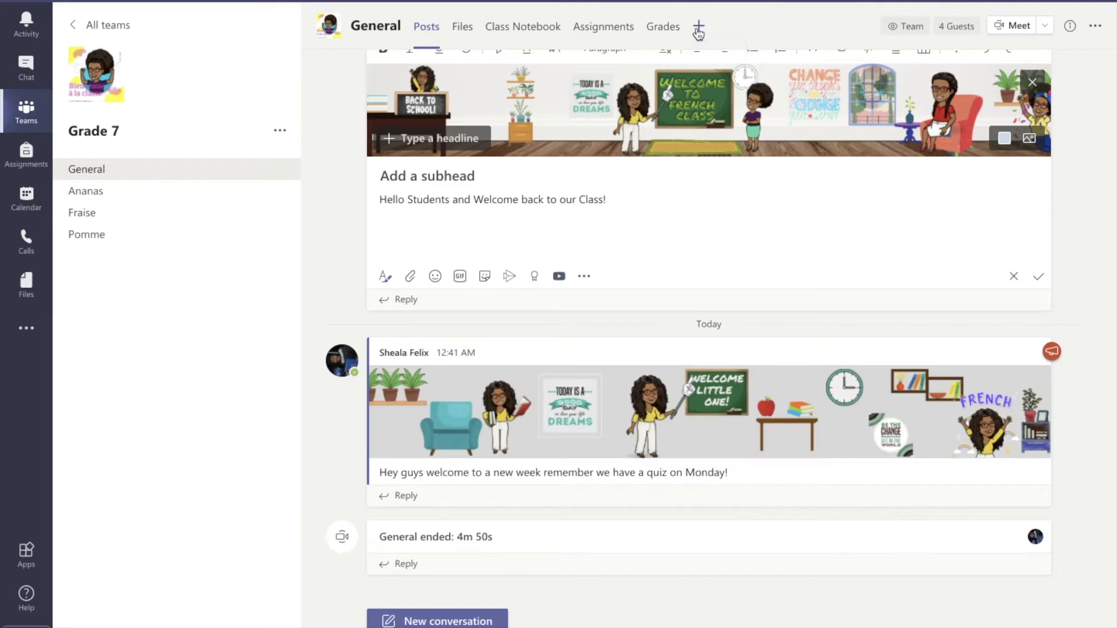
# Open Add a tab in the Grade 7 General channel.
pyautogui.click(698, 27)
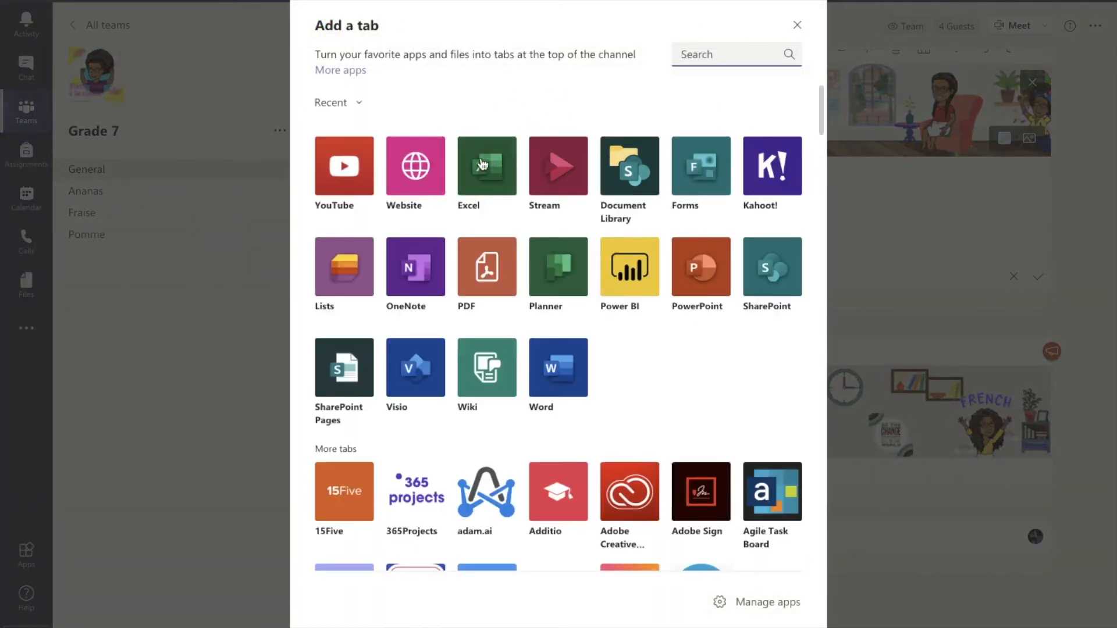
pyautogui.moveTo(415, 169)
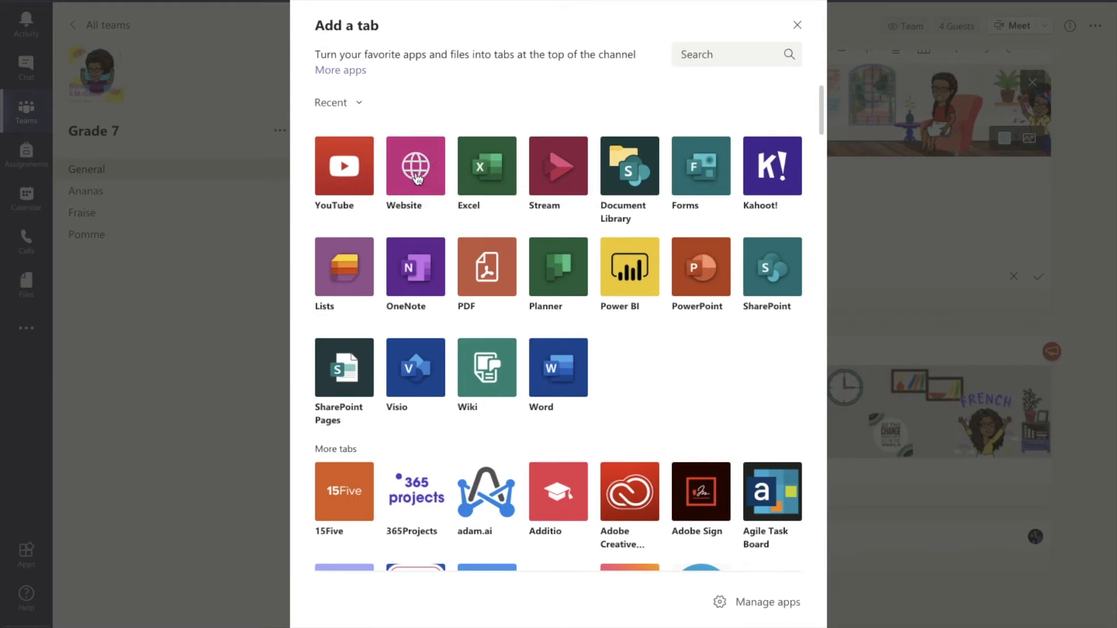
# Add Website tab 'Bitmoji Classroom French Class' with the pasted slides link, without a channel post.
pyautogui.click(415, 167)
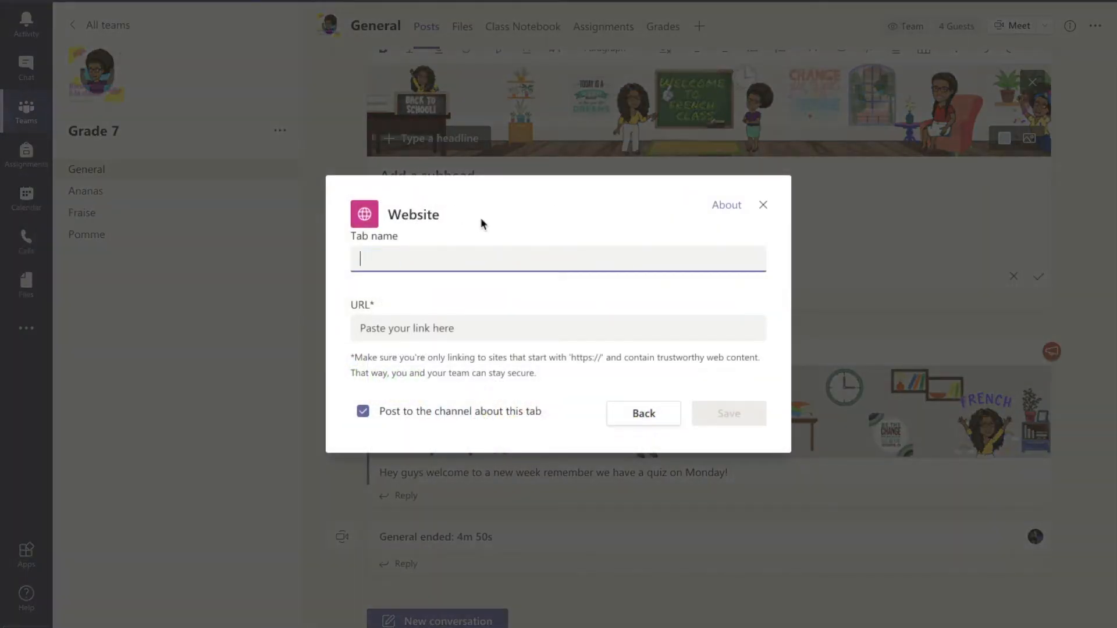
pyautogui.write('Bitmoji Classroom')
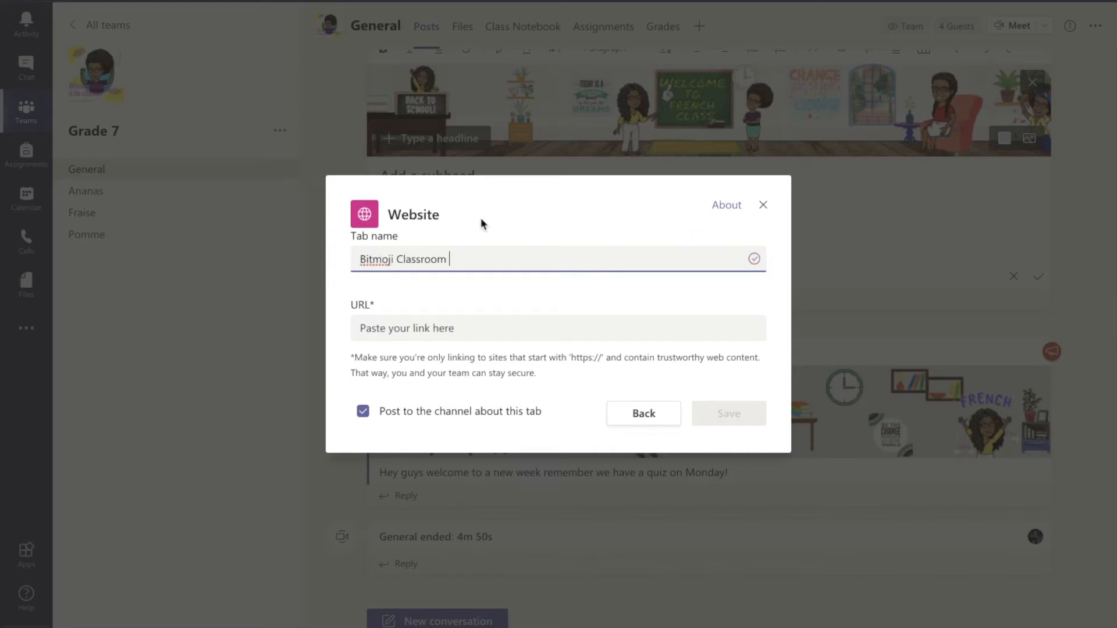
pyautogui.write('French Class')
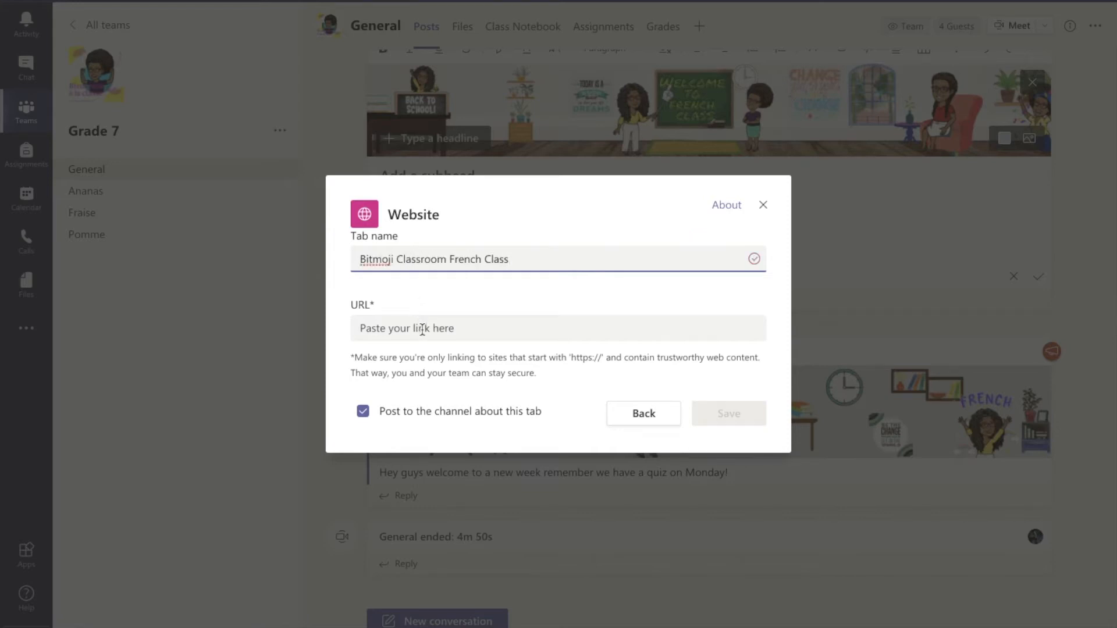
pyautogui.rightClick(420, 328)
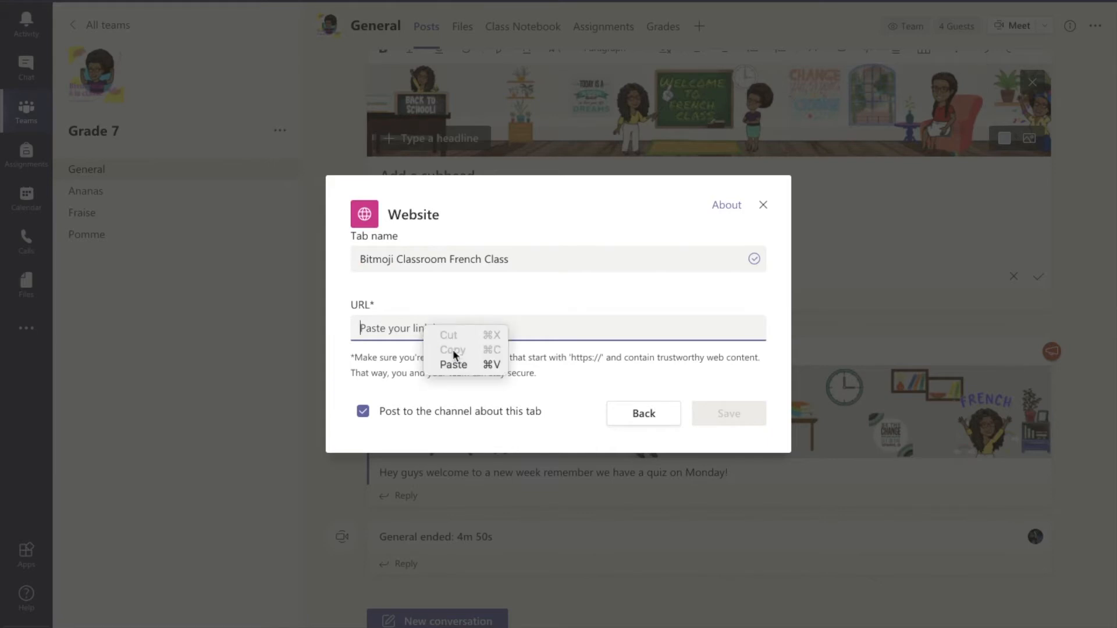
pyautogui.click(453, 364)
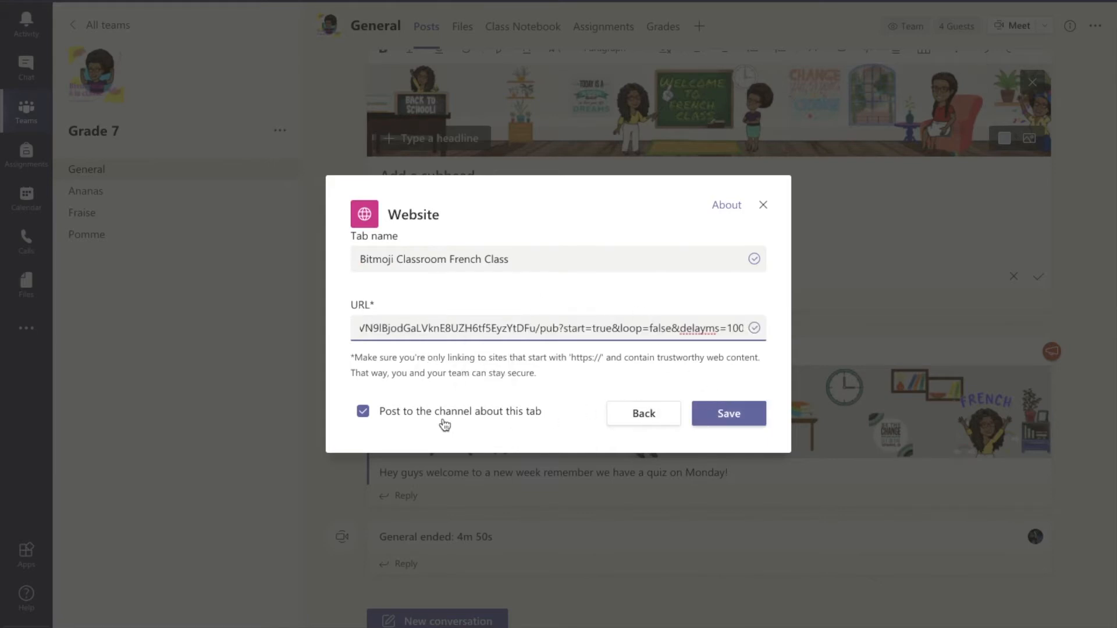
pyautogui.moveTo(374, 422)
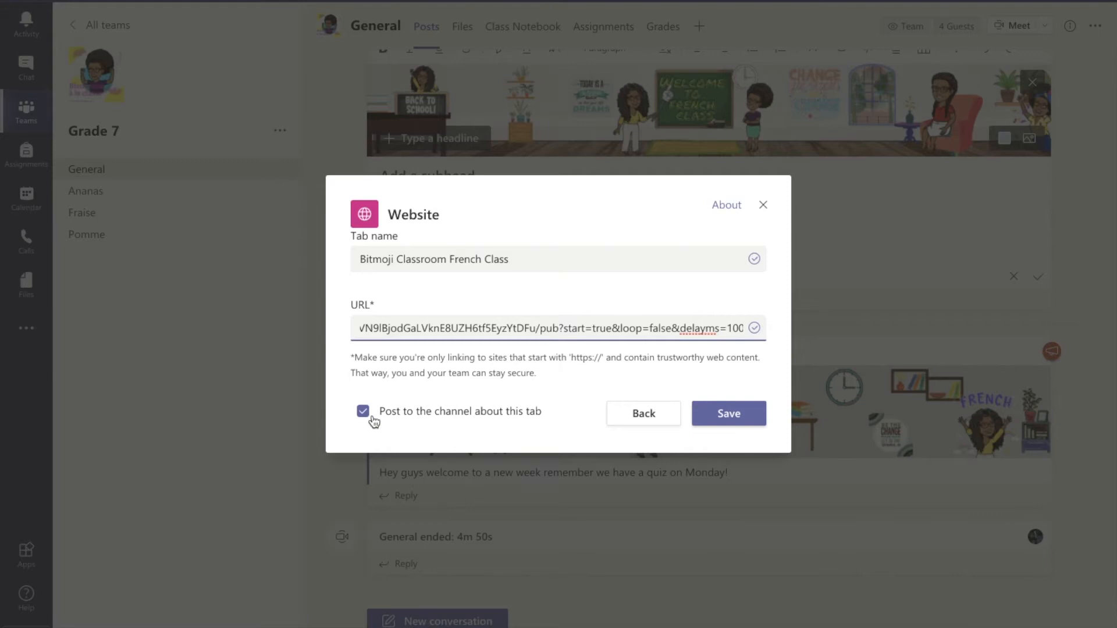
pyautogui.moveTo(377, 421)
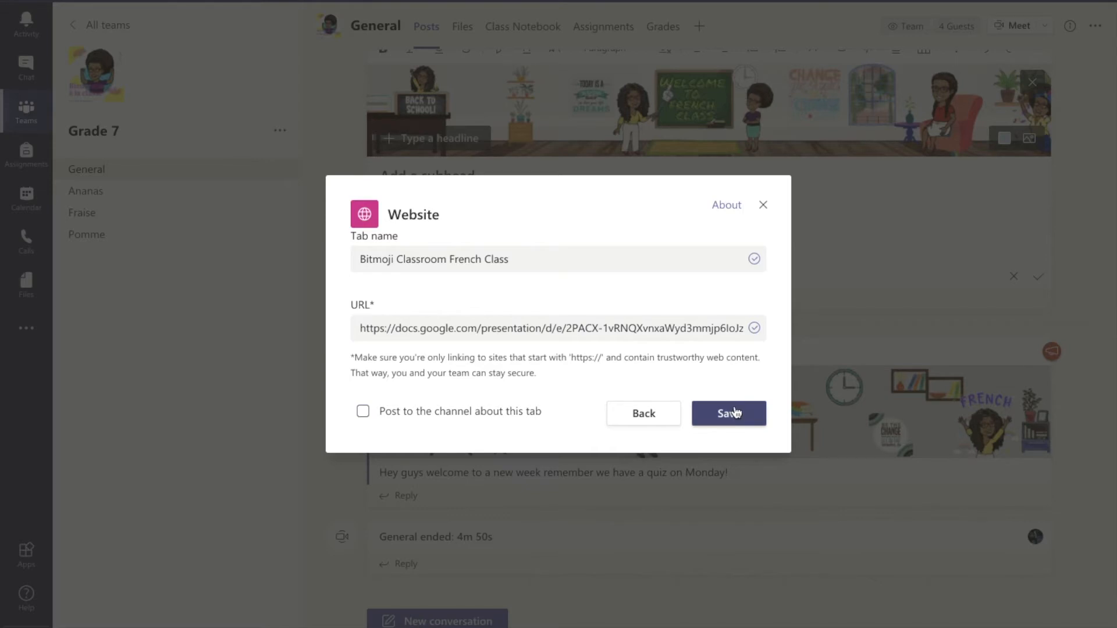
pyautogui.click(728, 413)
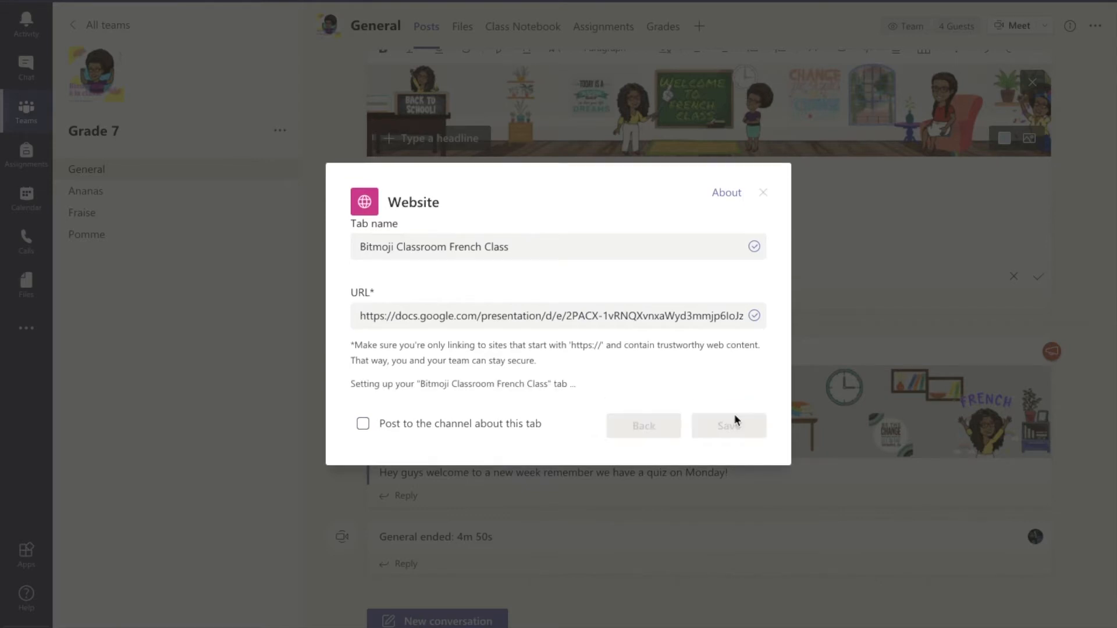
pyautogui.click(728, 426)
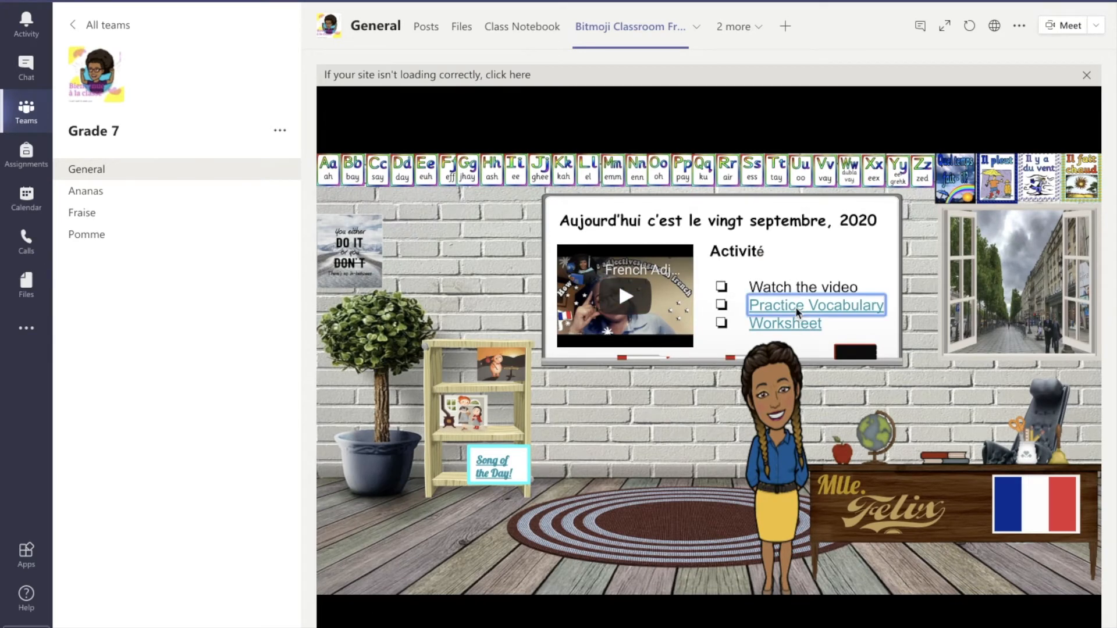
# Open Practice Vocabulary, dismiss the error, play the French video, and dismiss the error again.
pyautogui.click(815, 305)
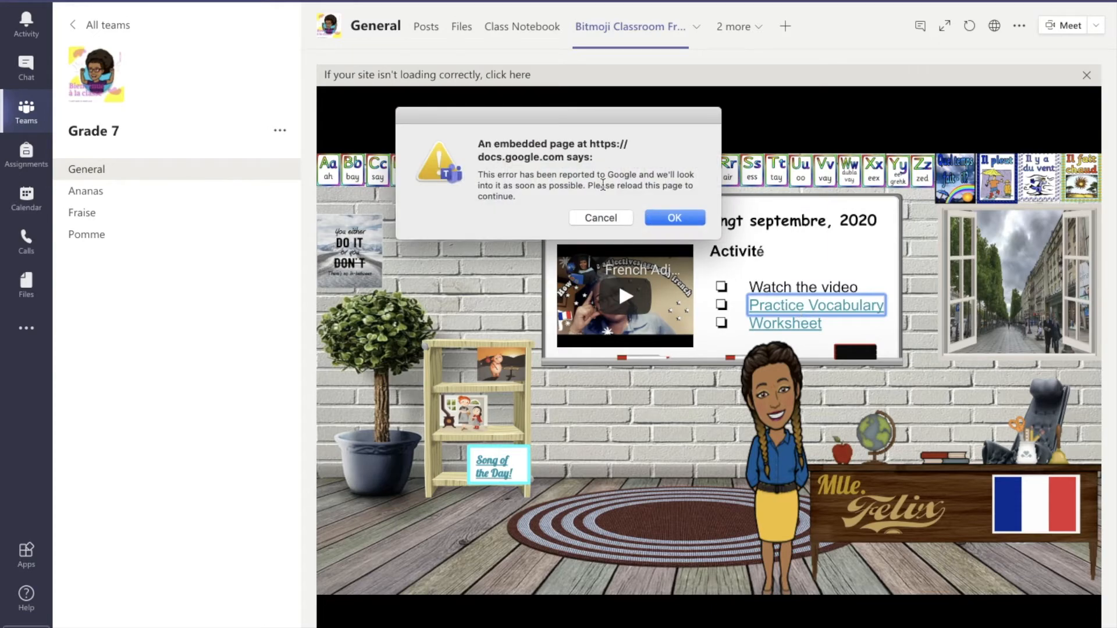
pyautogui.click(673, 217)
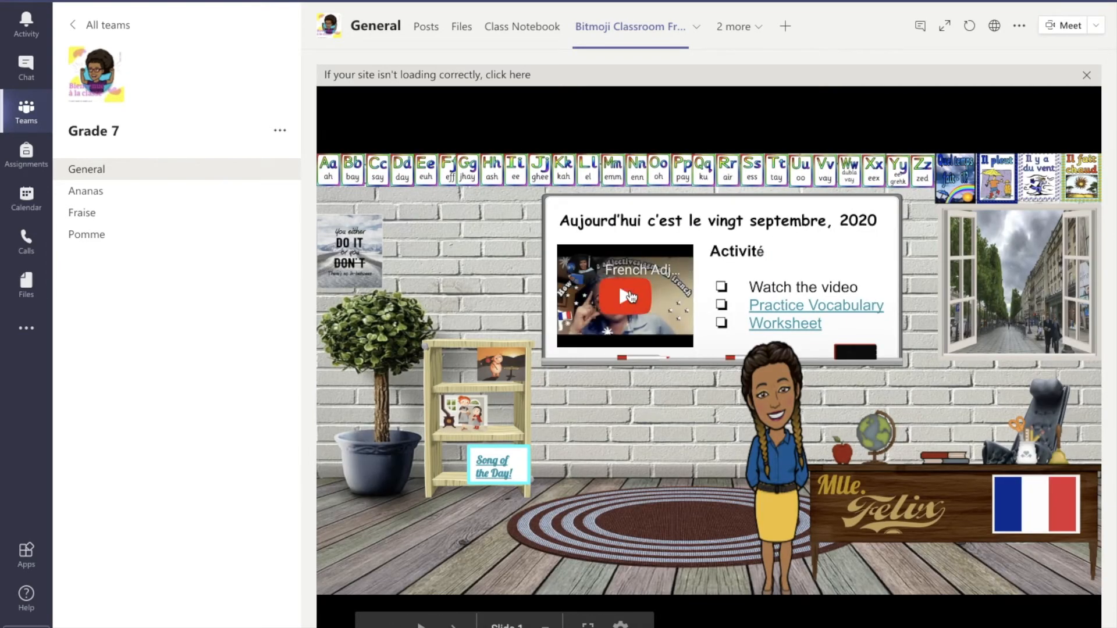
pyautogui.click(625, 296)
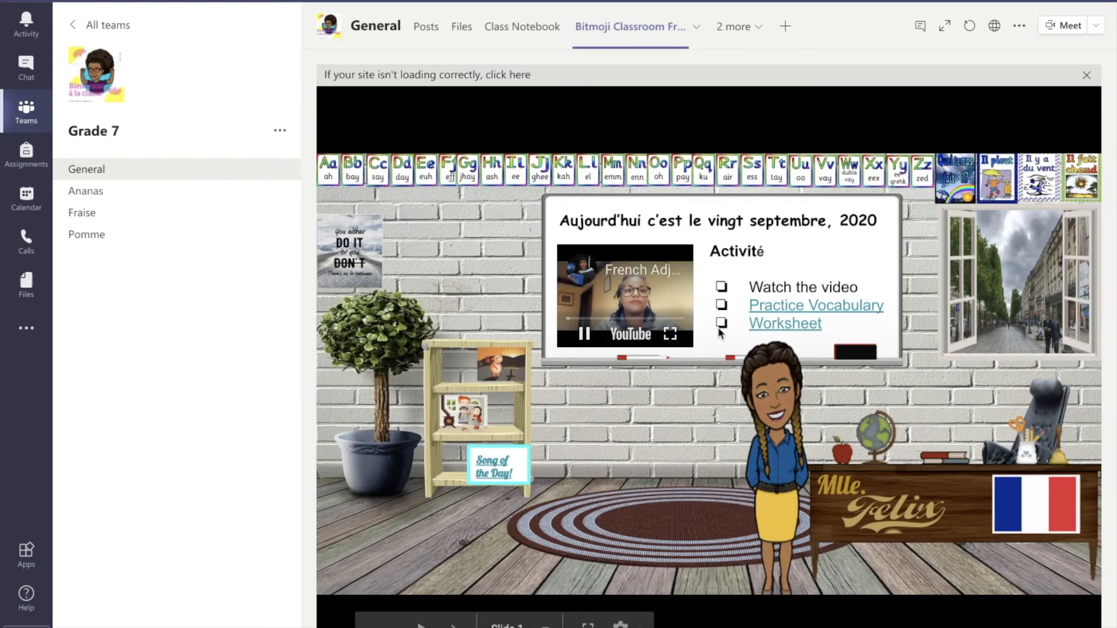
pyautogui.click(583, 334)
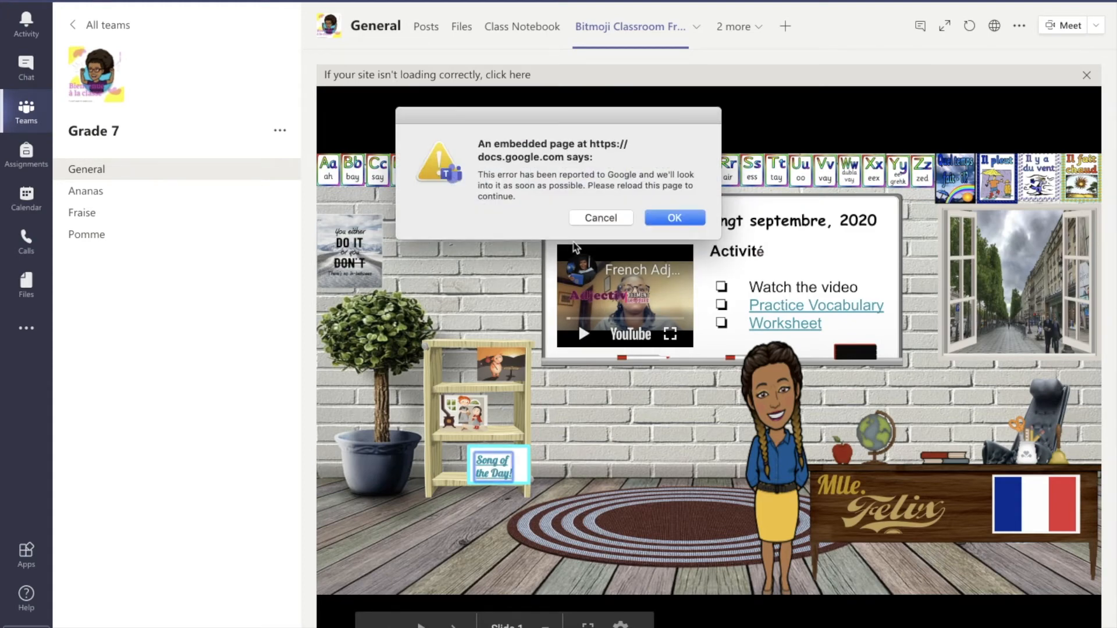
pyautogui.click(673, 217)
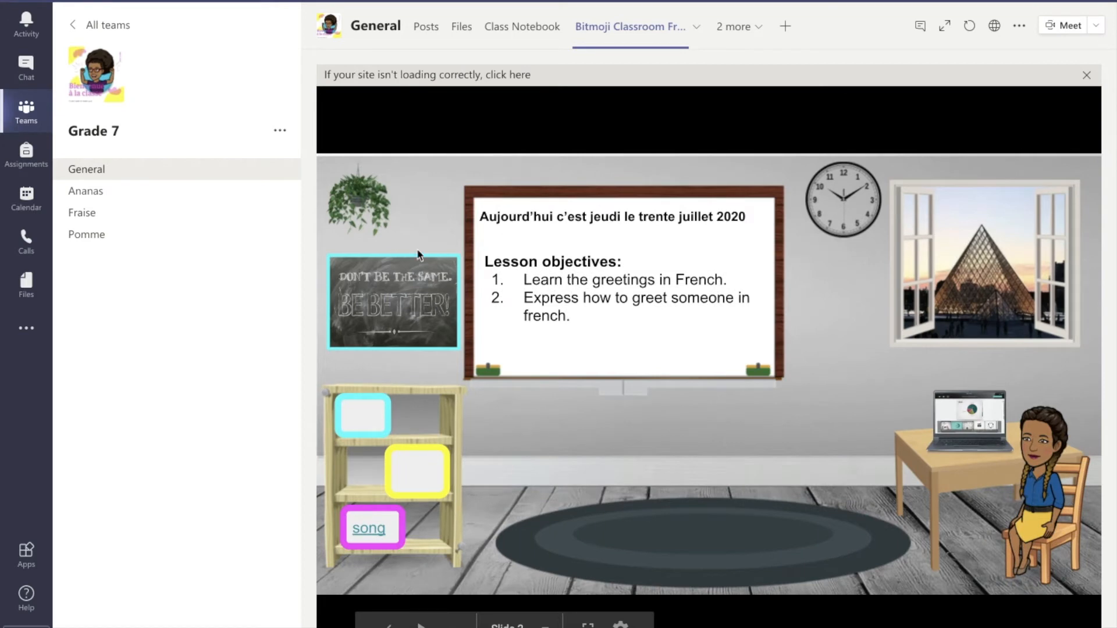
pyautogui.moveTo(130, 207)
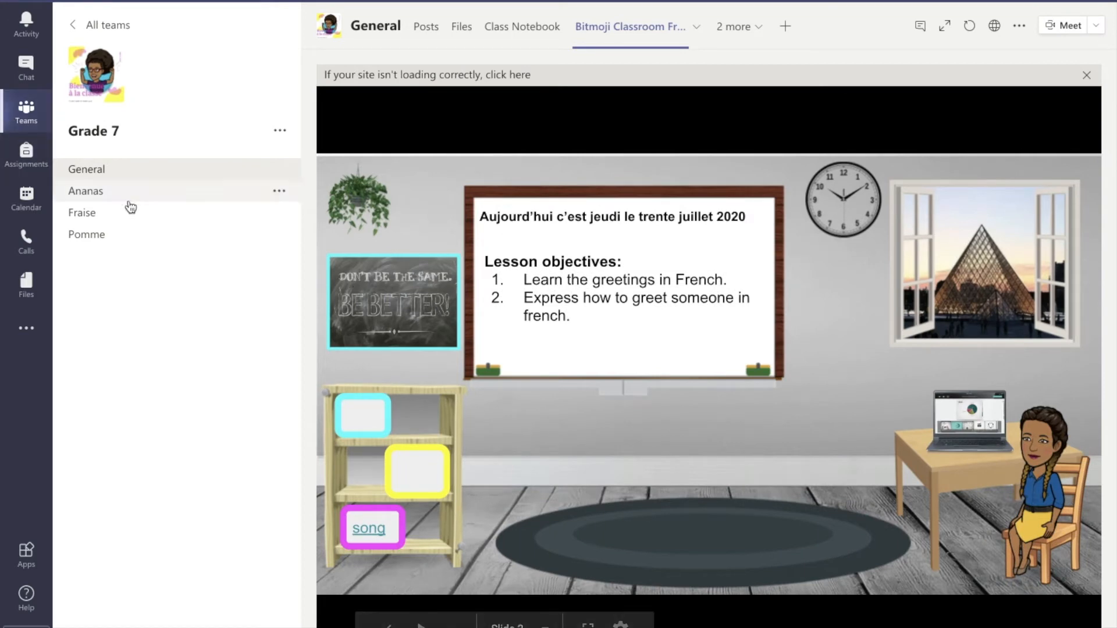
pyautogui.moveTo(469, 423)
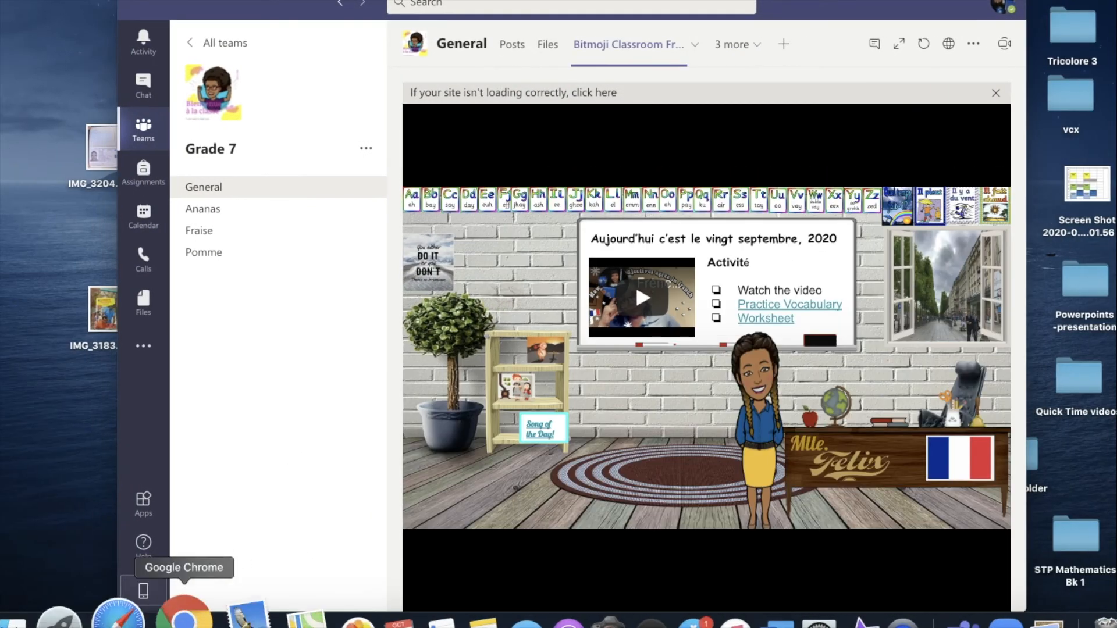
# Switch to Chrome and open the deck's third slide for editing.
pyautogui.click(184, 611)
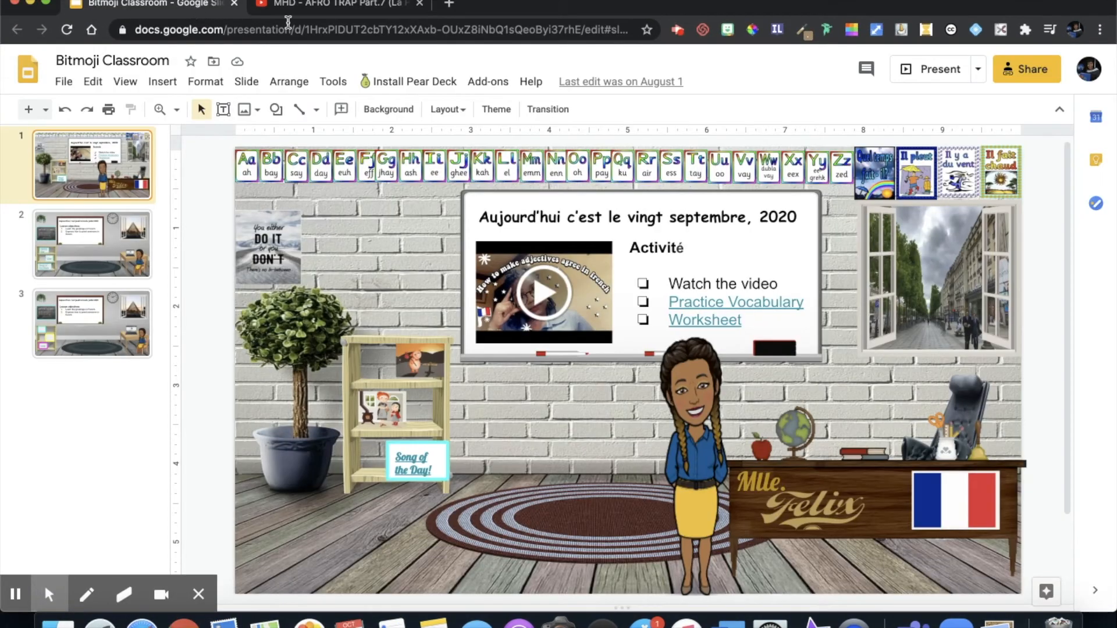
pyautogui.moveTo(162, 82)
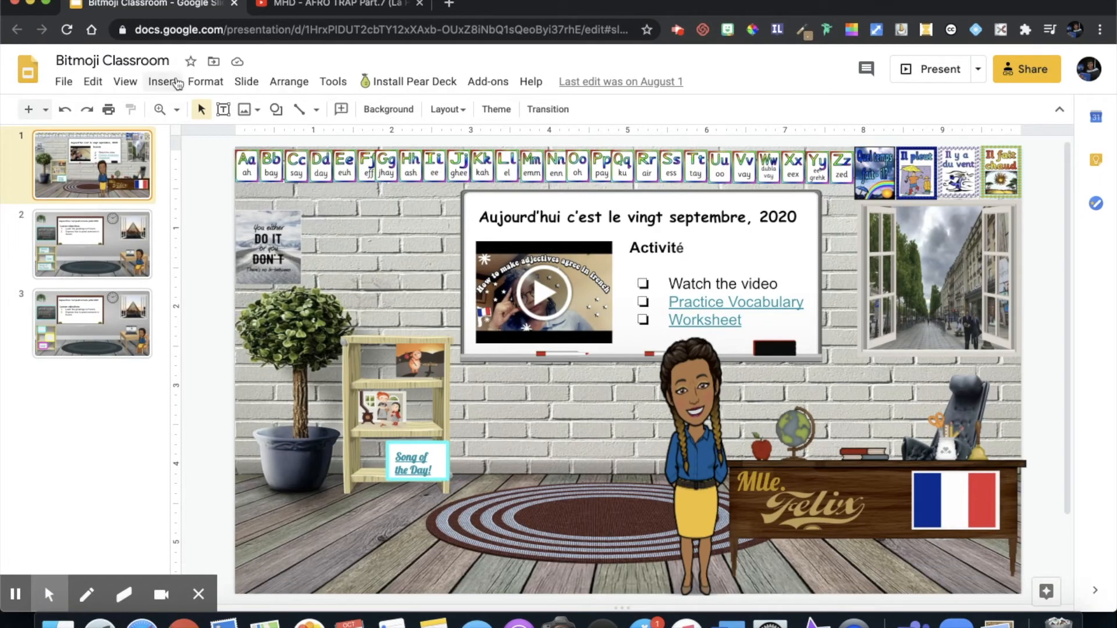
pyautogui.click(92, 323)
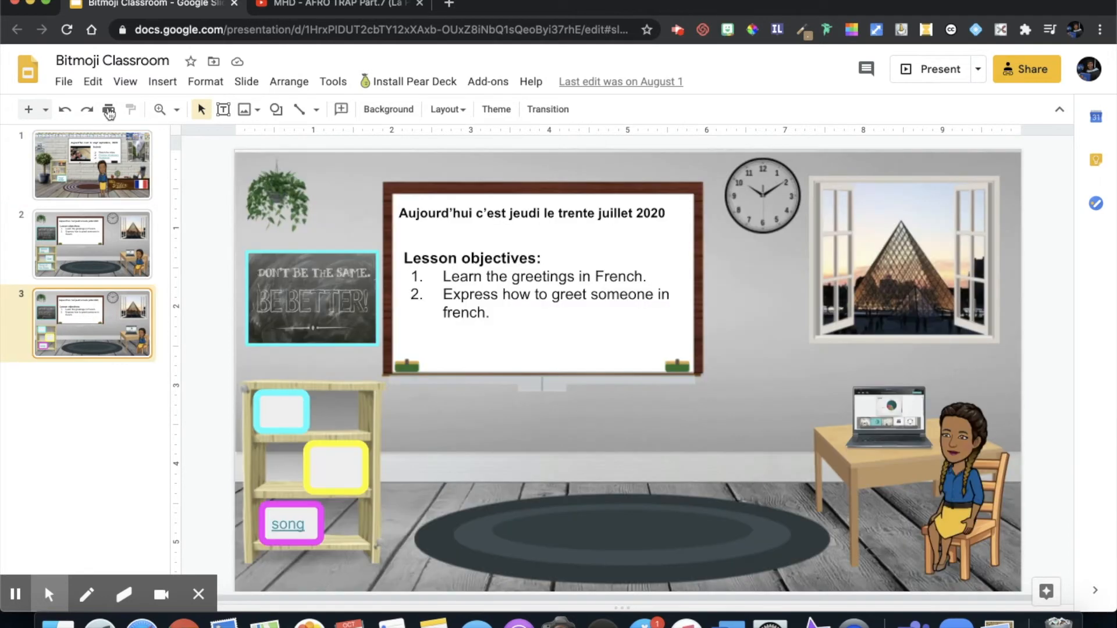
pyautogui.moveTo(477, 355)
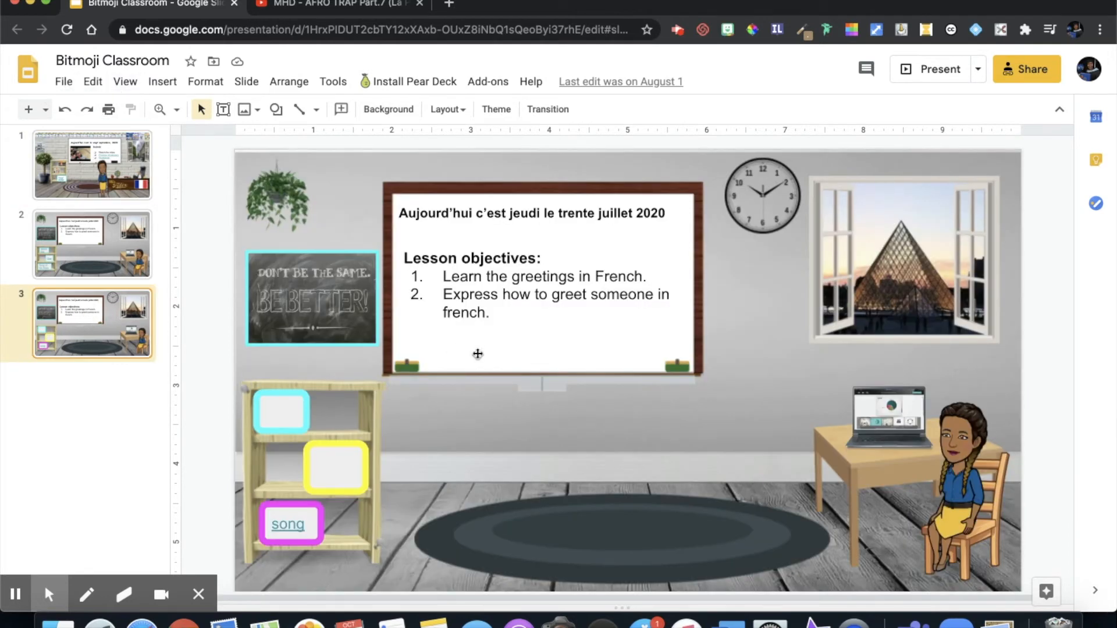
pyautogui.moveTo(457, 421)
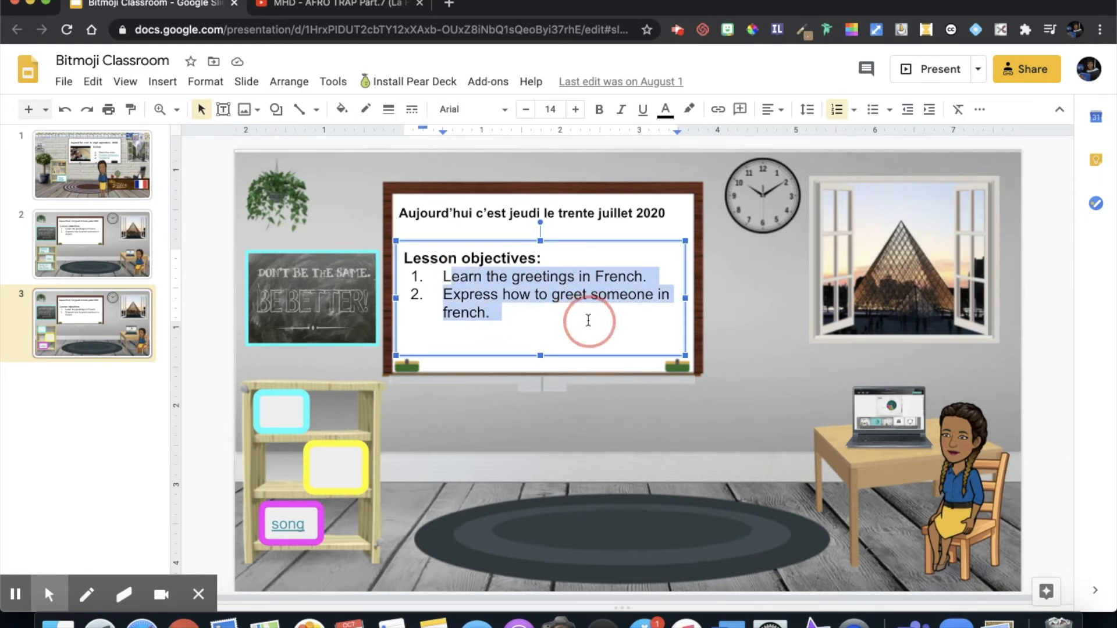
# Enter 'Prepare for Quiz 1' and 'Practice page 30' as the lesson objectives.
pyautogui.write('De')
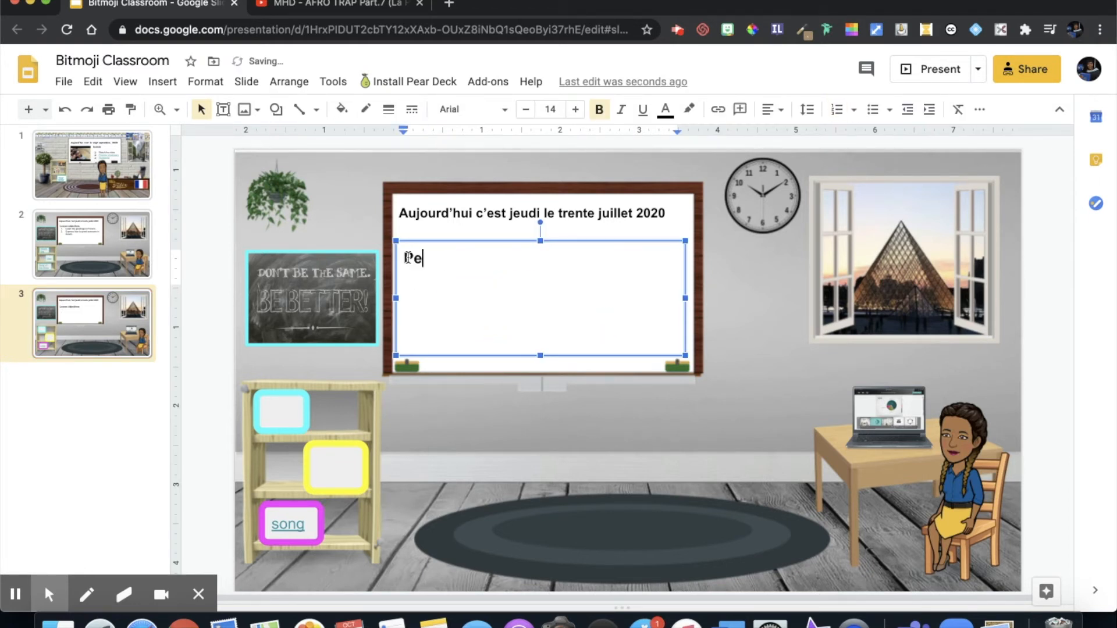
pyautogui.write('repare f')
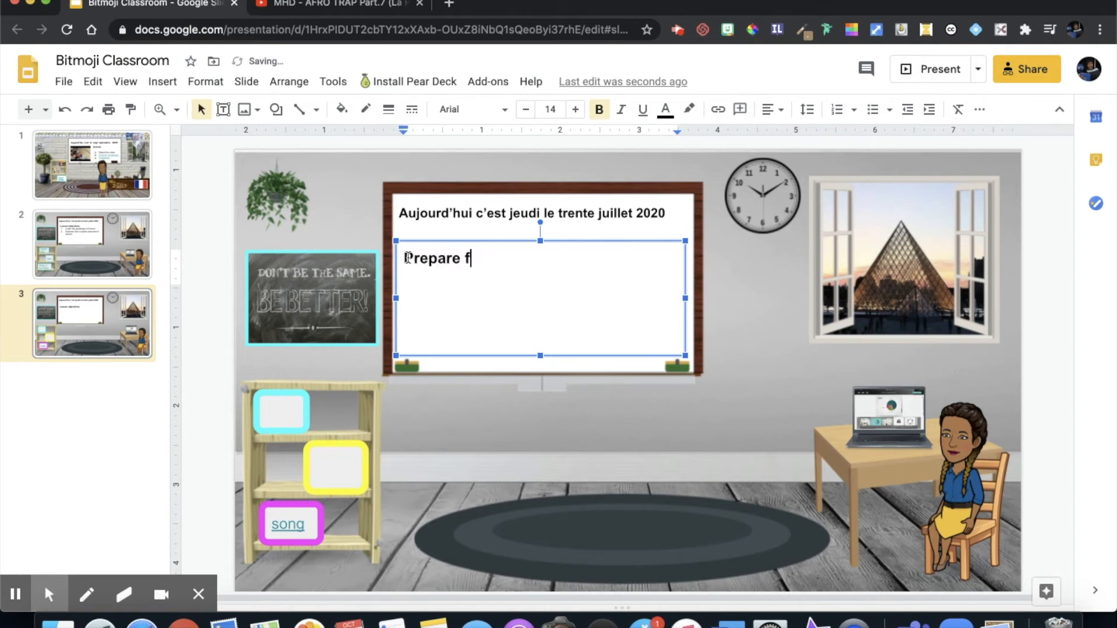
pyautogui.write('or Quiz')
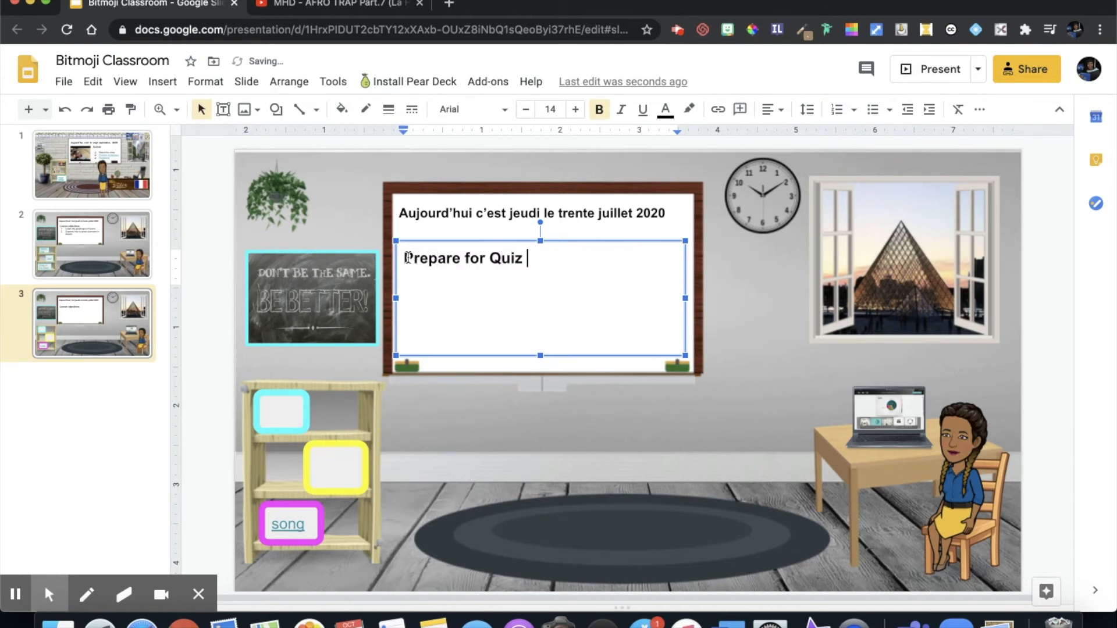
pyautogui.write('1')
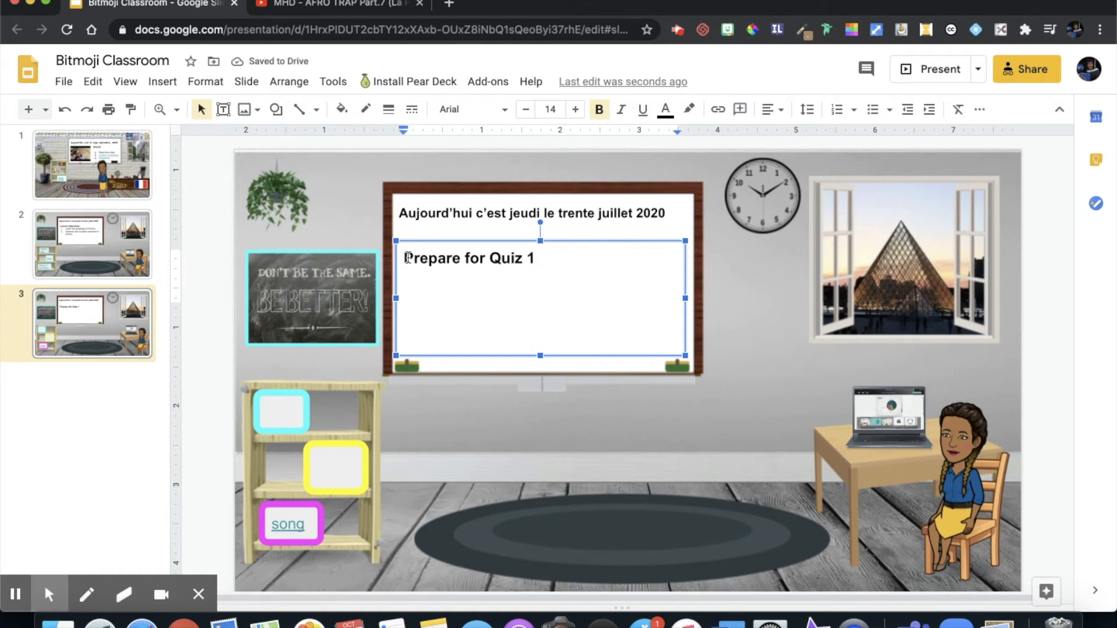
pyautogui.write('Practive')
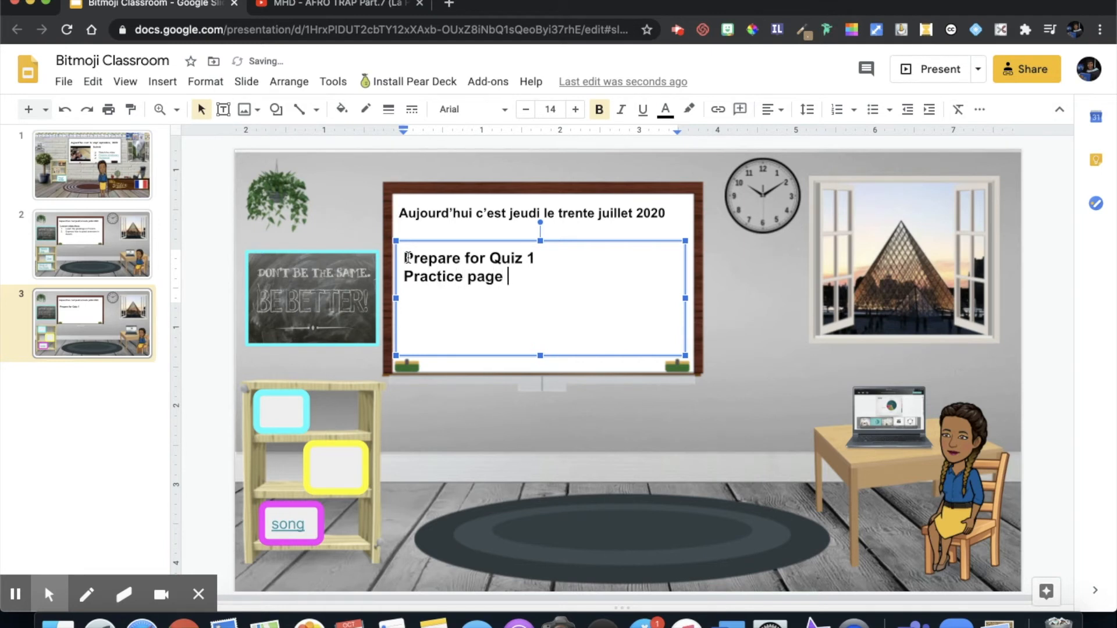
pyautogui.write('30')
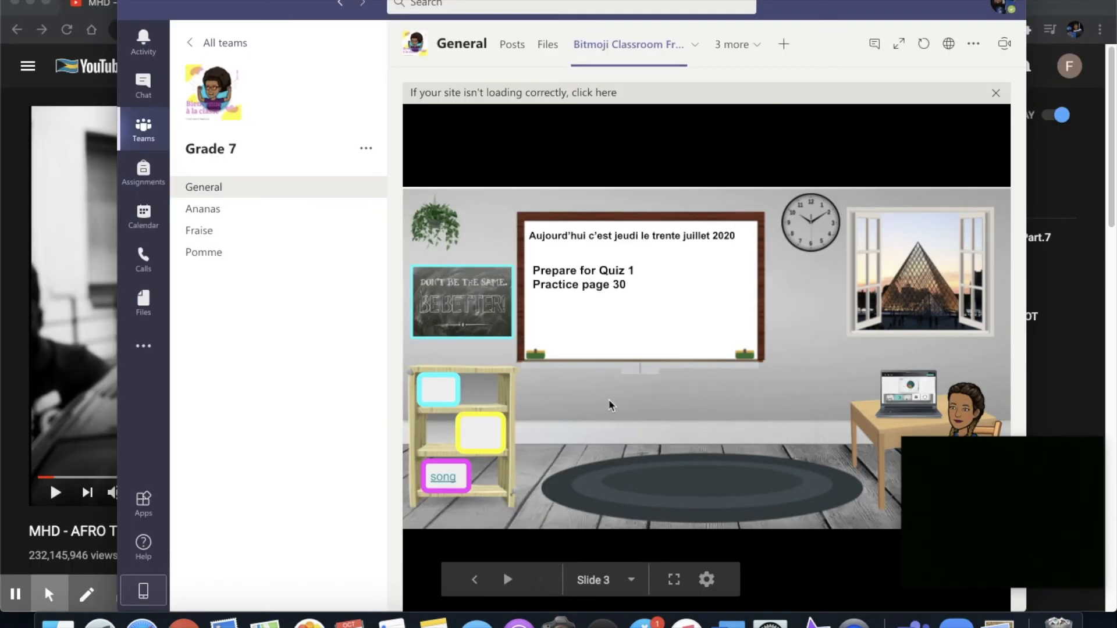
pyautogui.moveTo(1072, 407)
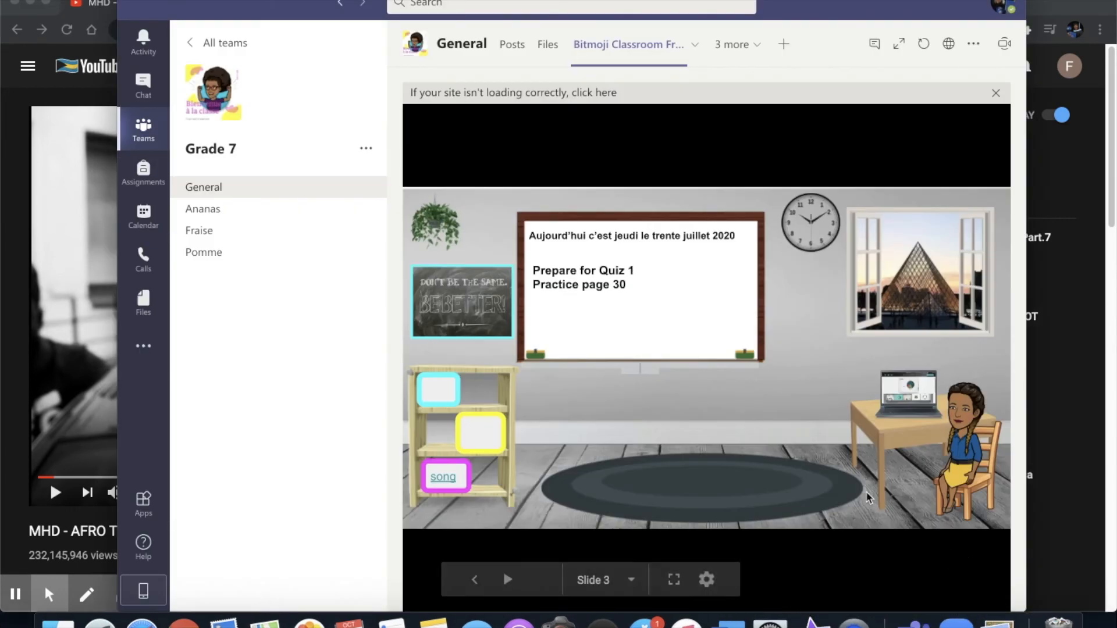
pyautogui.moveTo(558, 292)
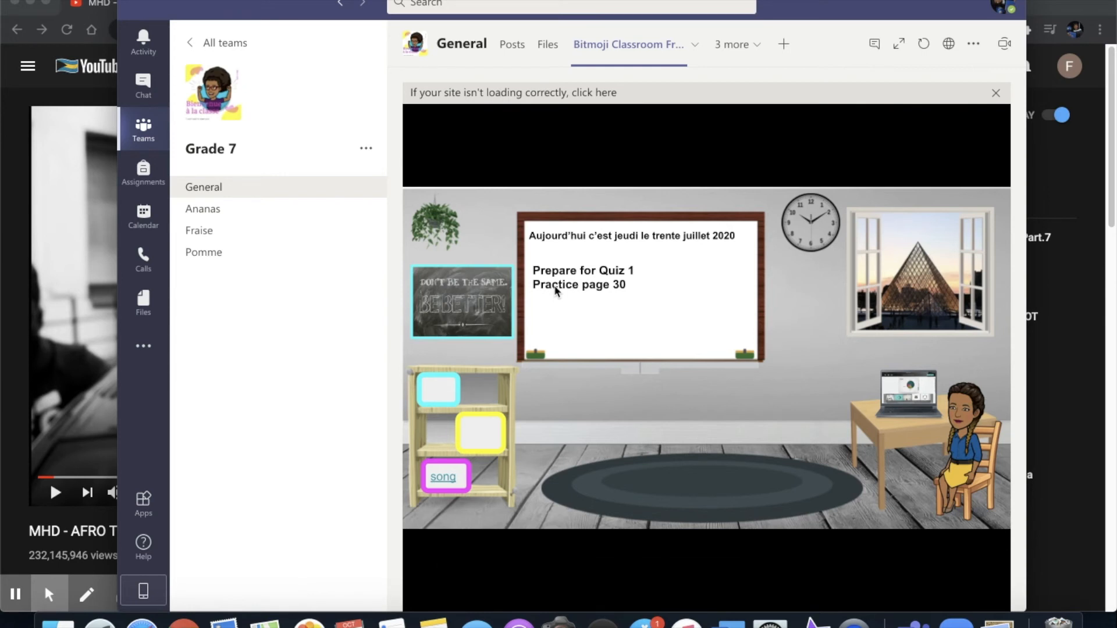
pyautogui.moveTo(415, 76)
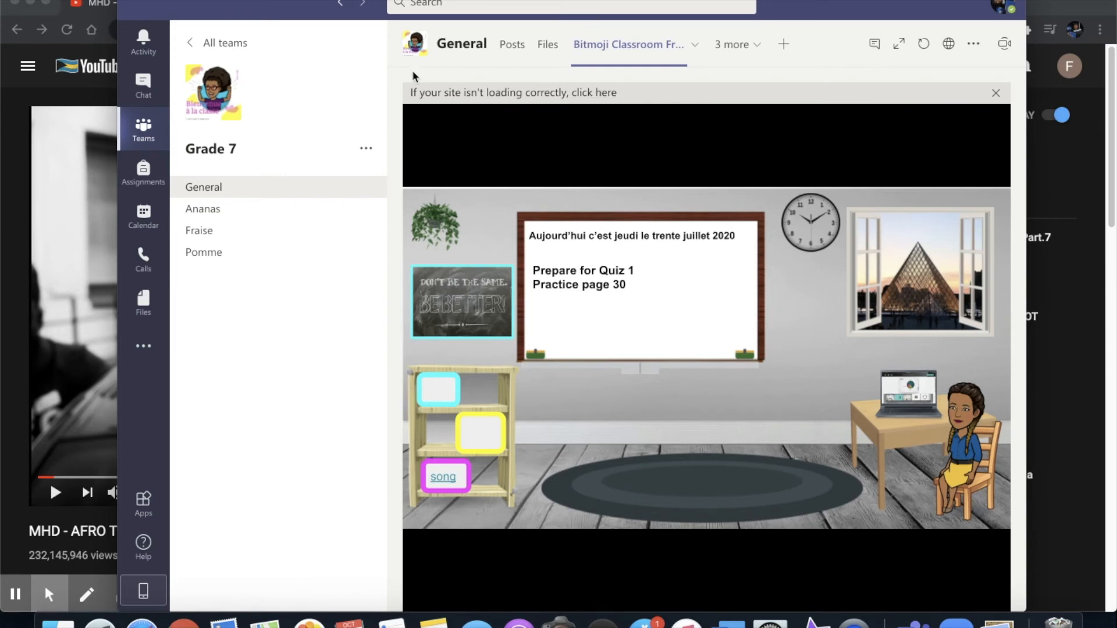
pyautogui.moveTo(558, 109)
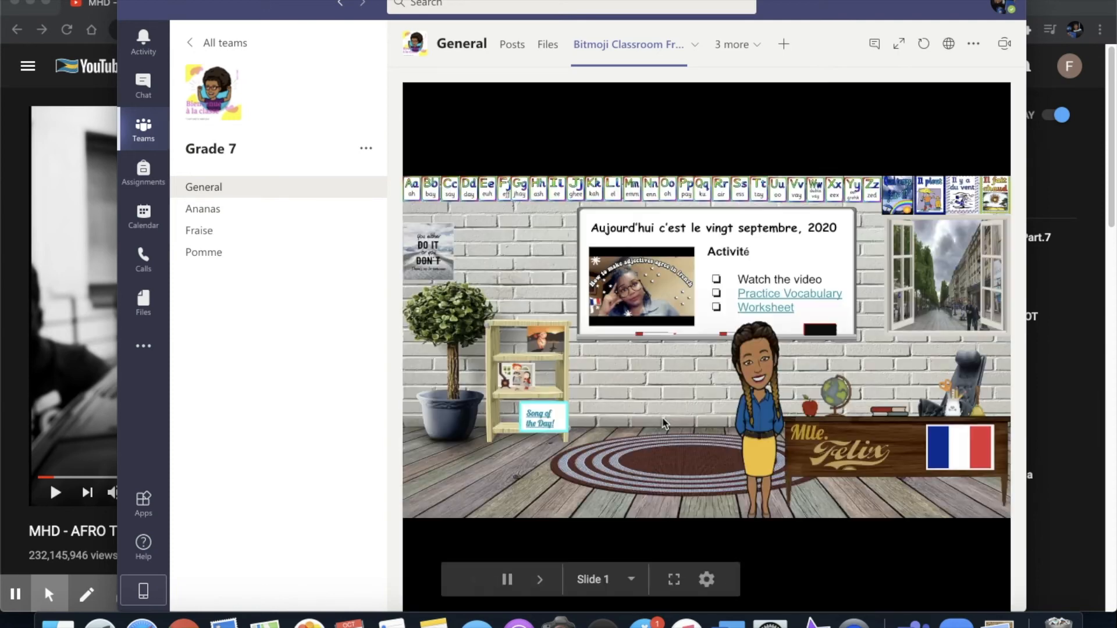
# Advance the Teams tab's deck to the updated quiz reminder slide.
pyautogui.click(540, 580)
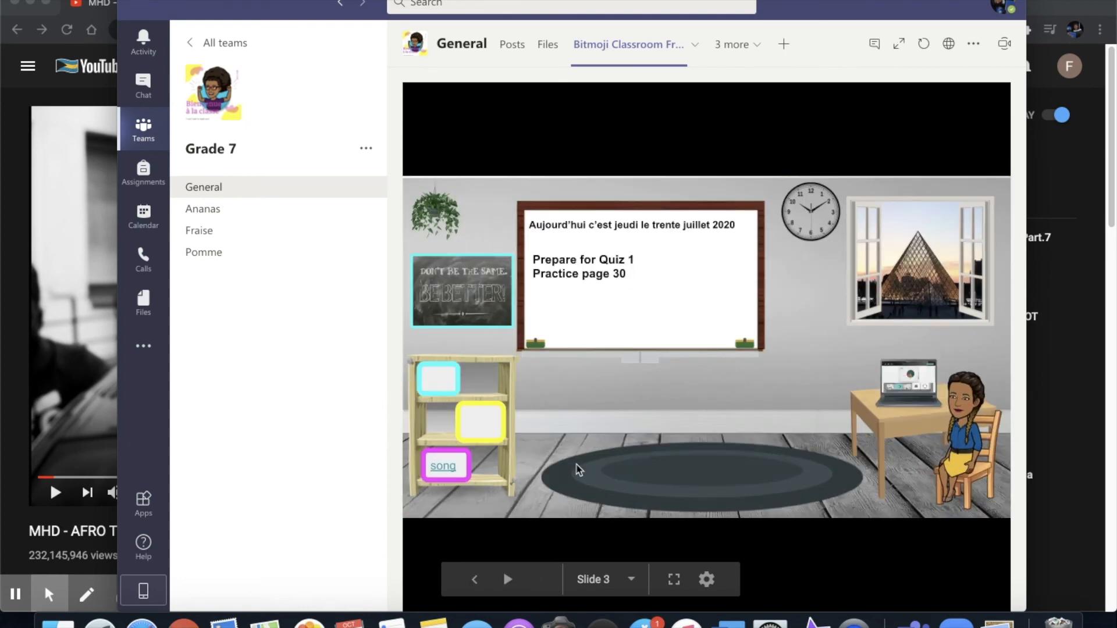